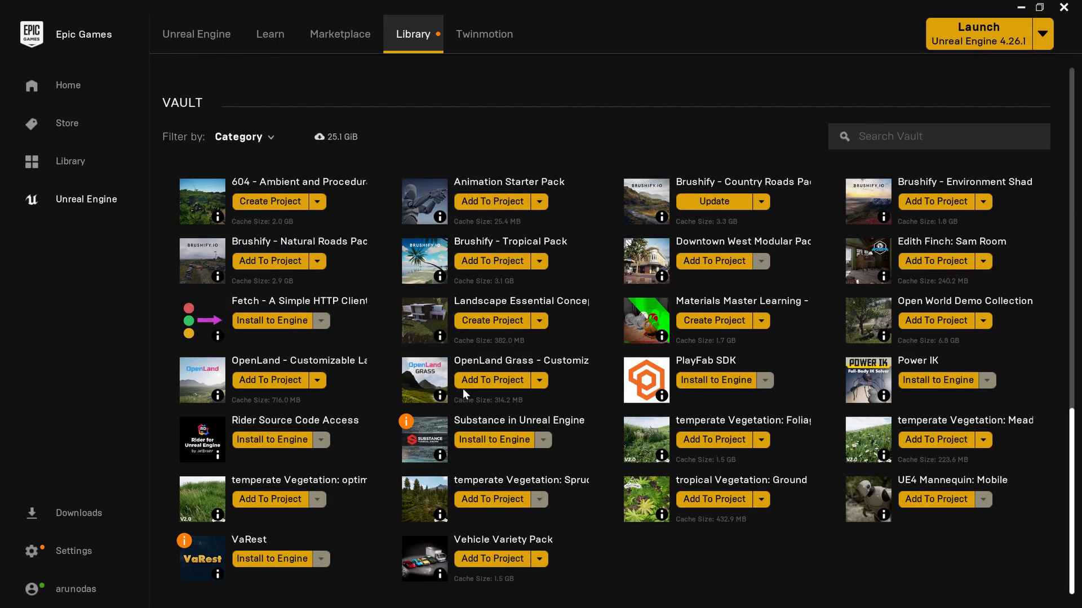
mouse_move(491, 384)
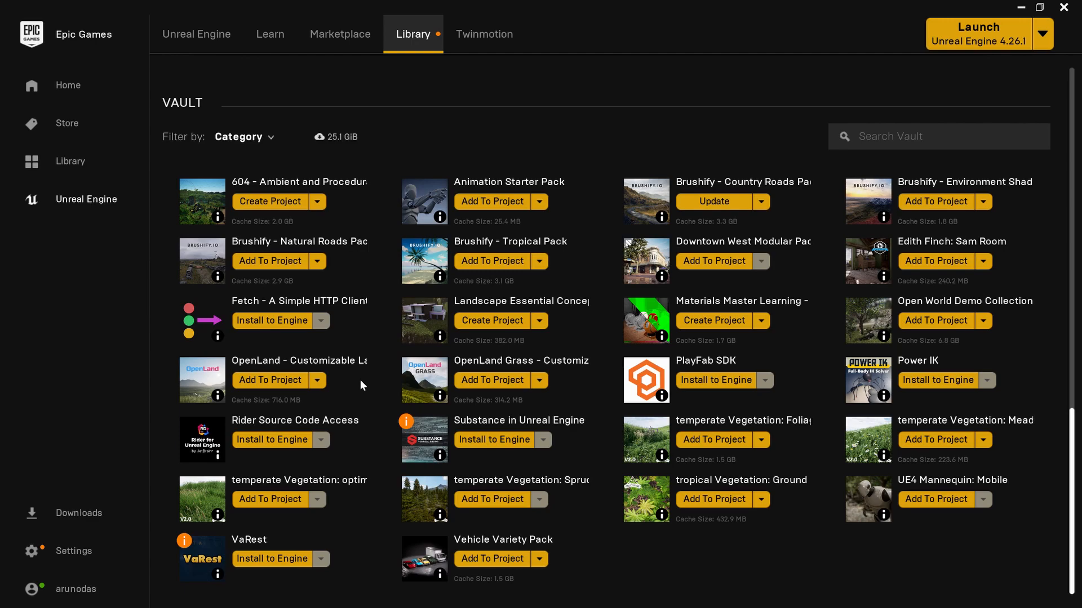
mouse_move(520, 361)
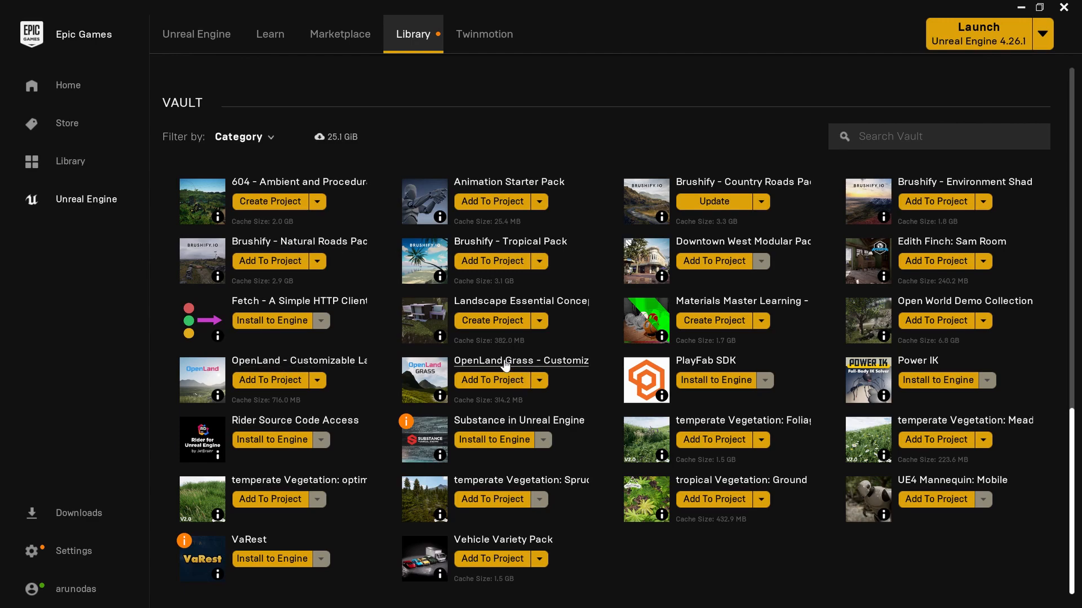
mouse_move(504, 401)
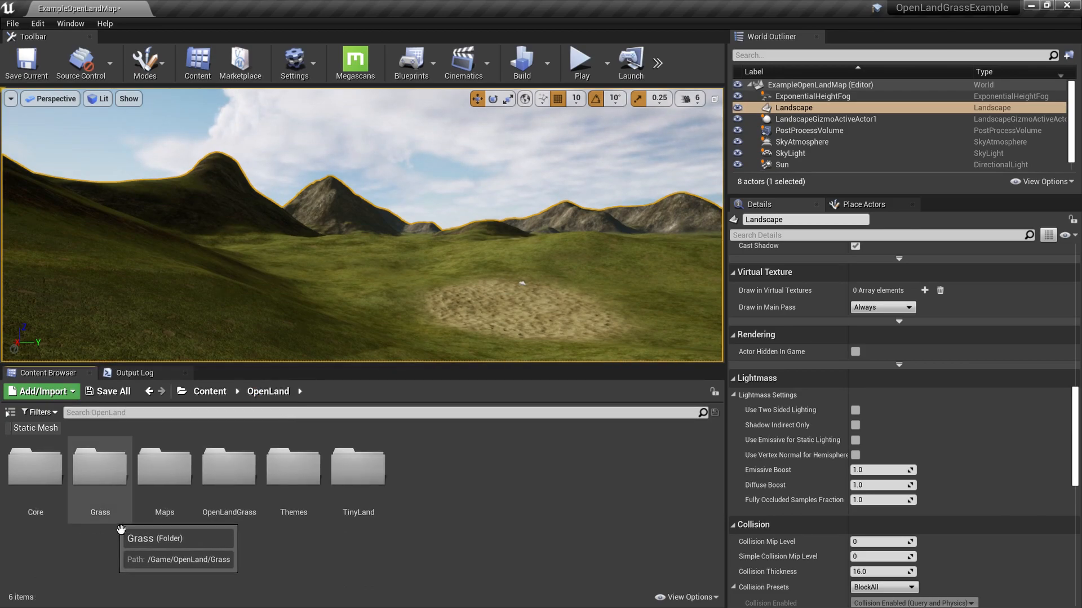
- Open the GT_Ground landscape grass type from the Grass folder for editing
double_click(99, 466)
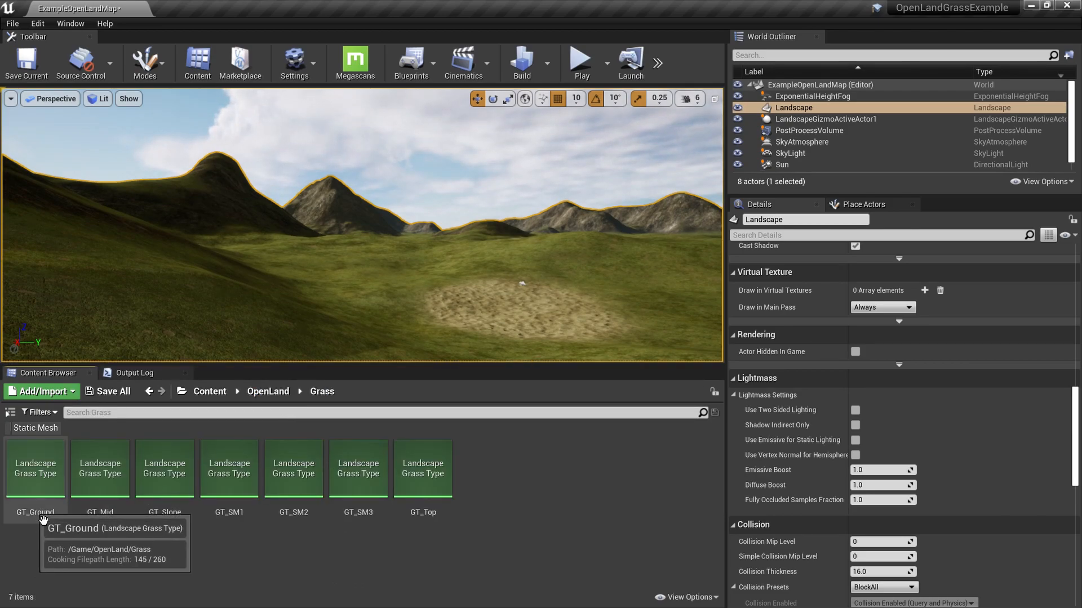
double_click(35, 469)
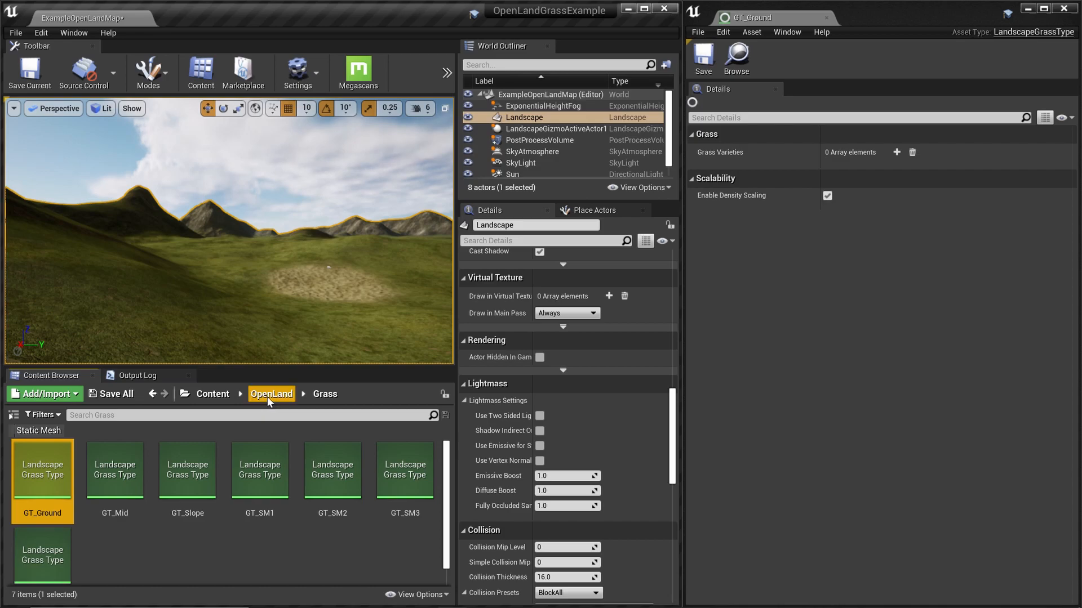
- Browse to OpenLand > OpenLandGrass > Static_Meshes > Grass_Slender in the Content Browser
click(271, 394)
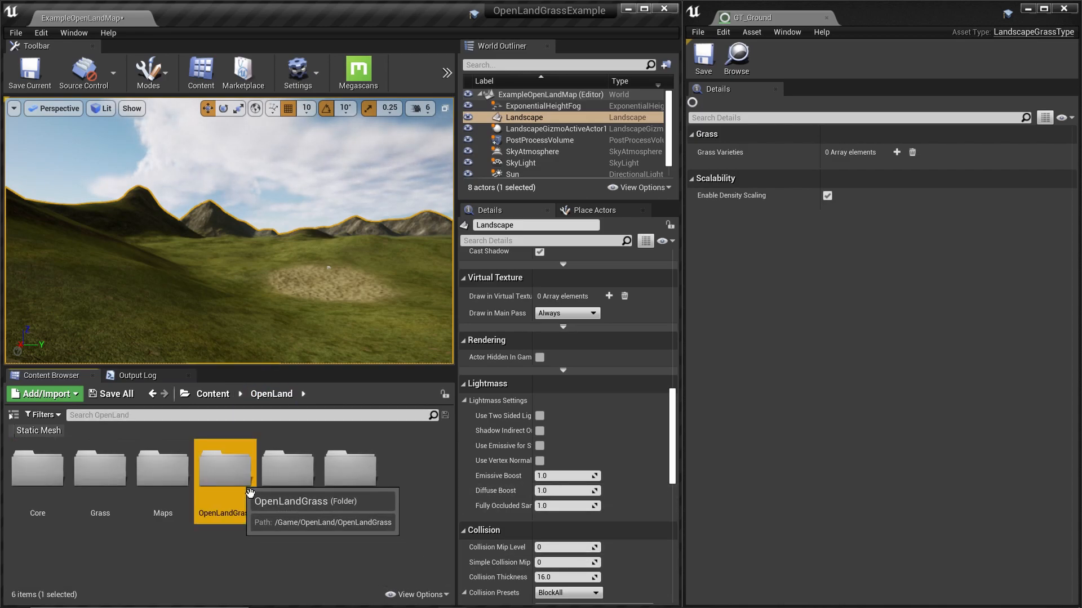
double_click(225, 468)
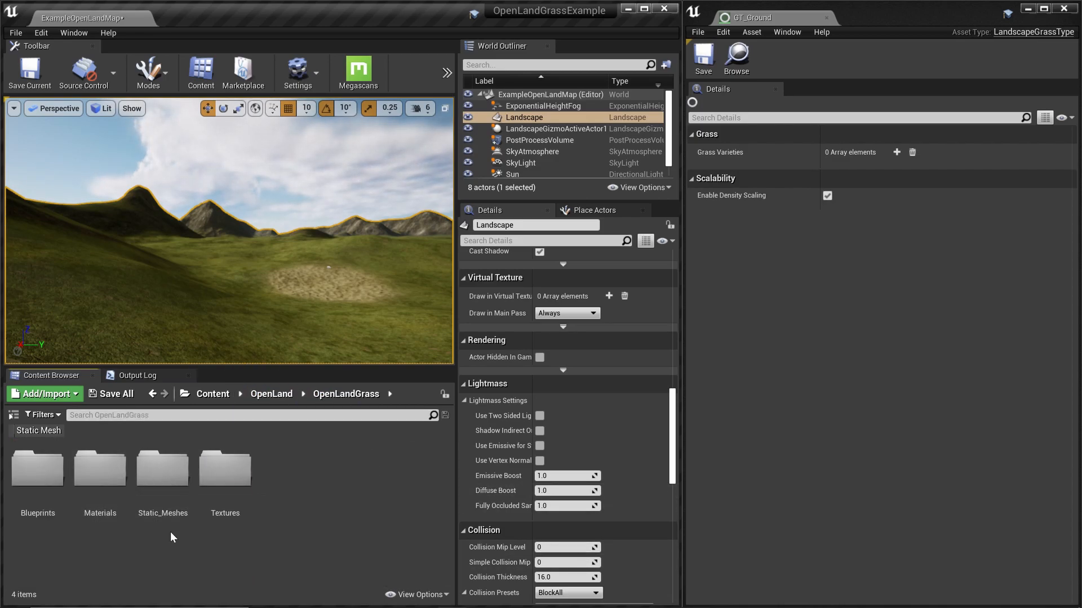
double_click(162, 468)
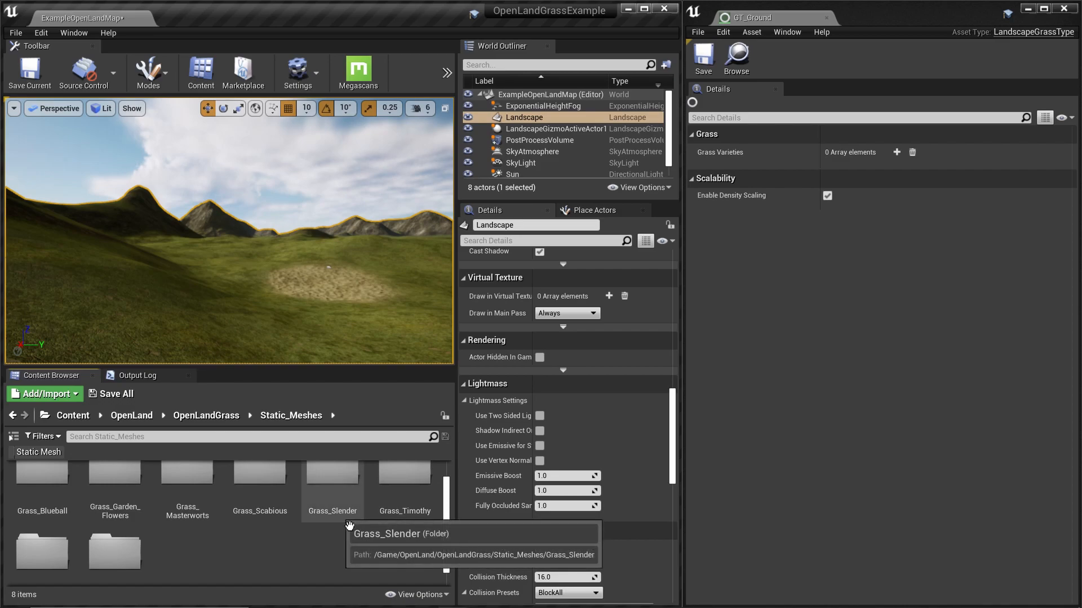
double_click(331, 472)
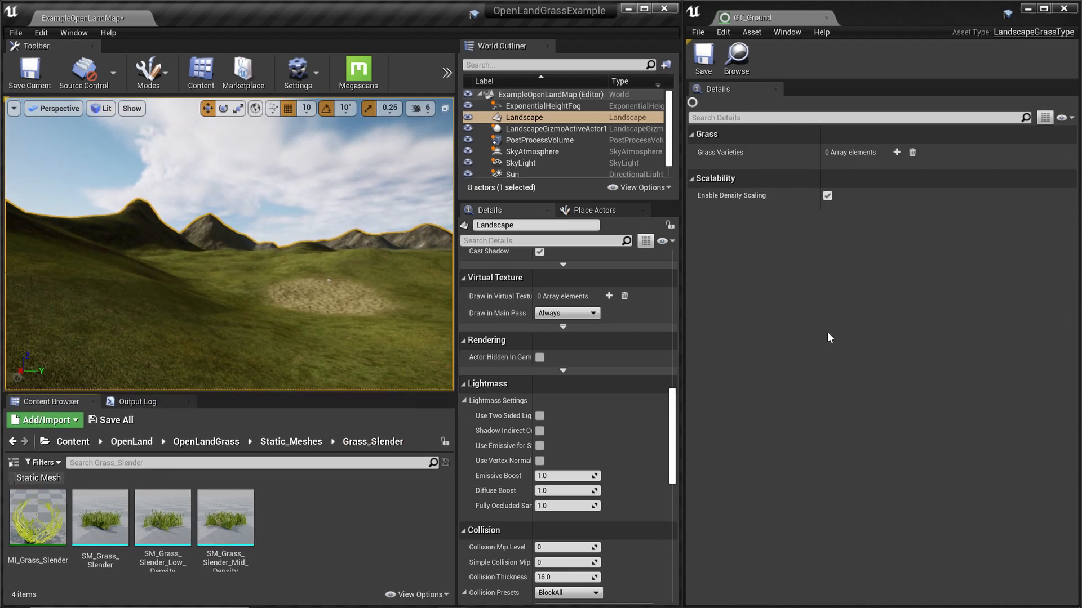
mouse_move(895, 153)
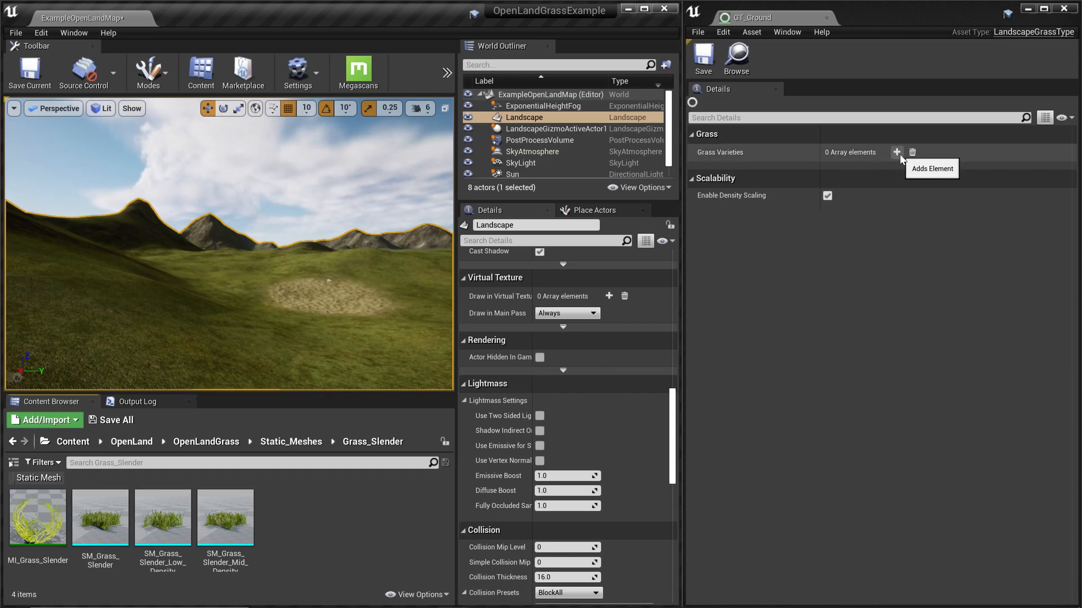
- Add a grass variety to GT_Ground with Grass Density 230 using the SM_Grass_Slender mesh
click(896, 152)
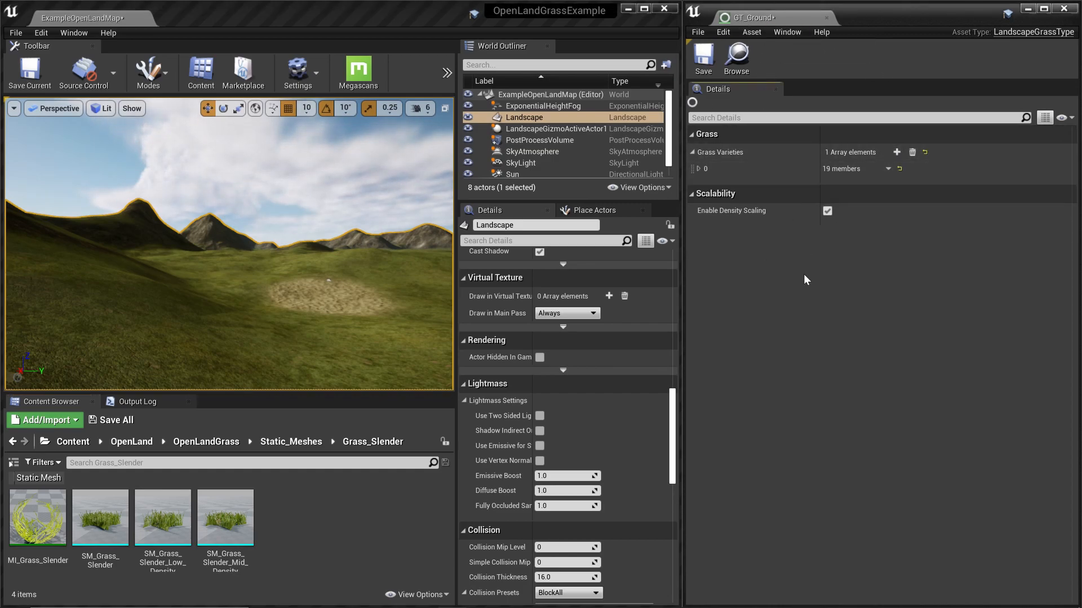
click(698, 168)
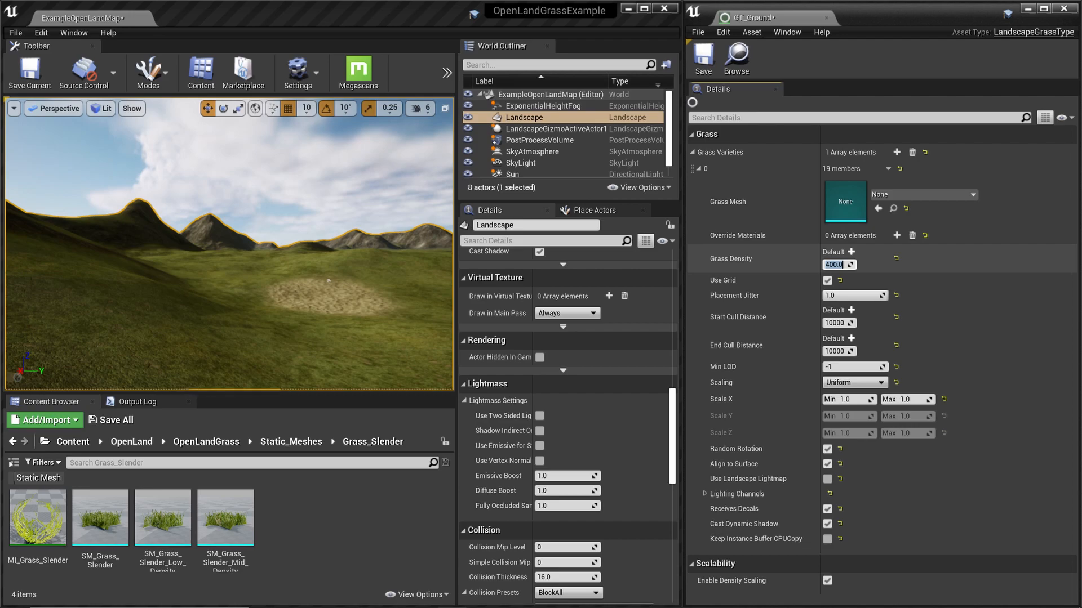
text(230.0)
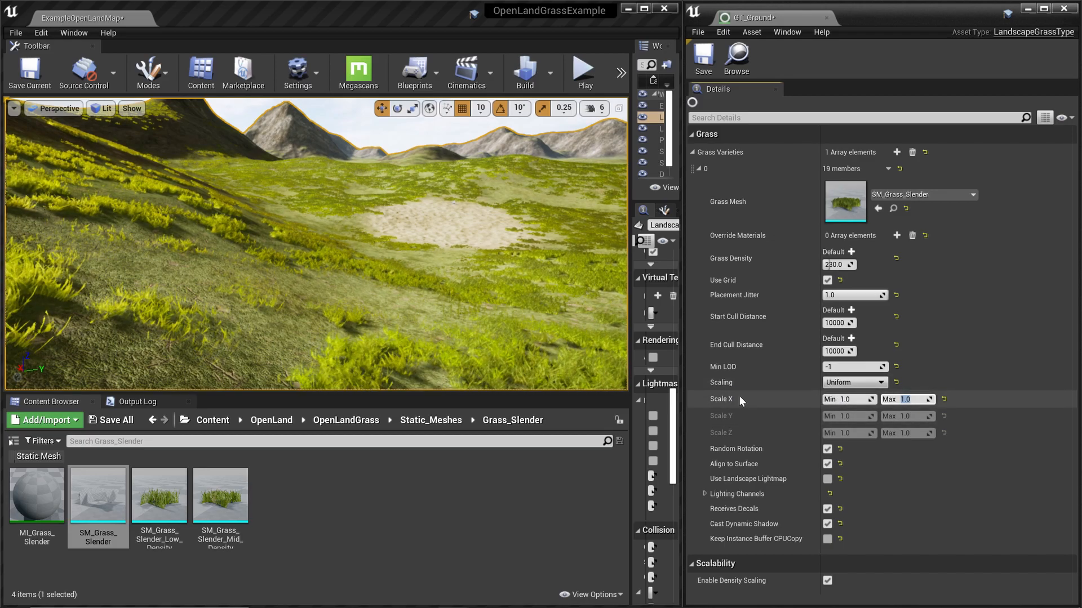
mouse_move(745, 403)
text(2)
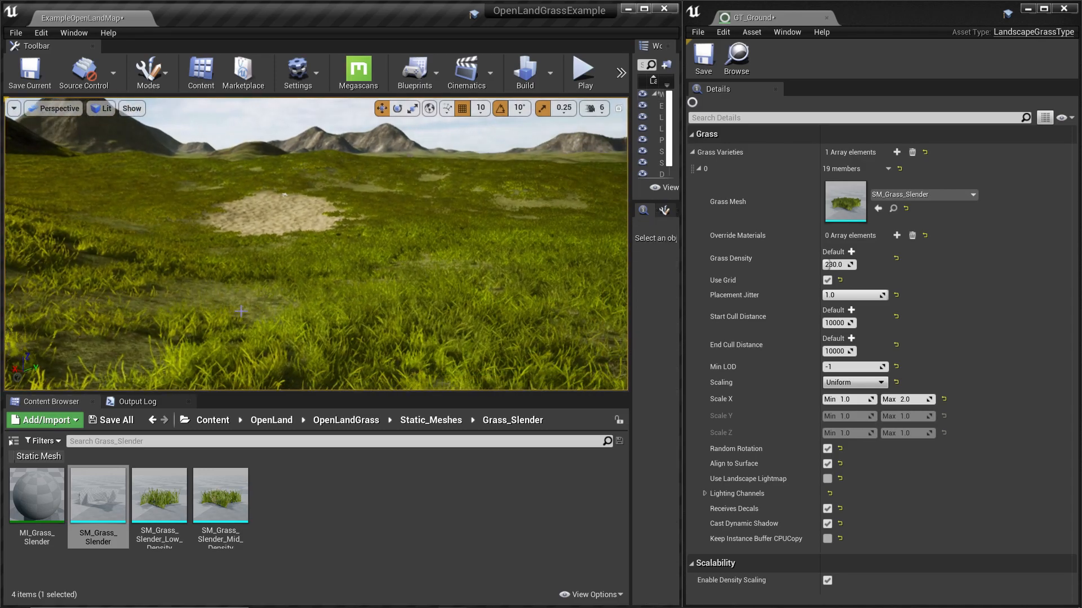
- Play the level to preview the grass-covered landscape, then stop the session
click(582, 72)
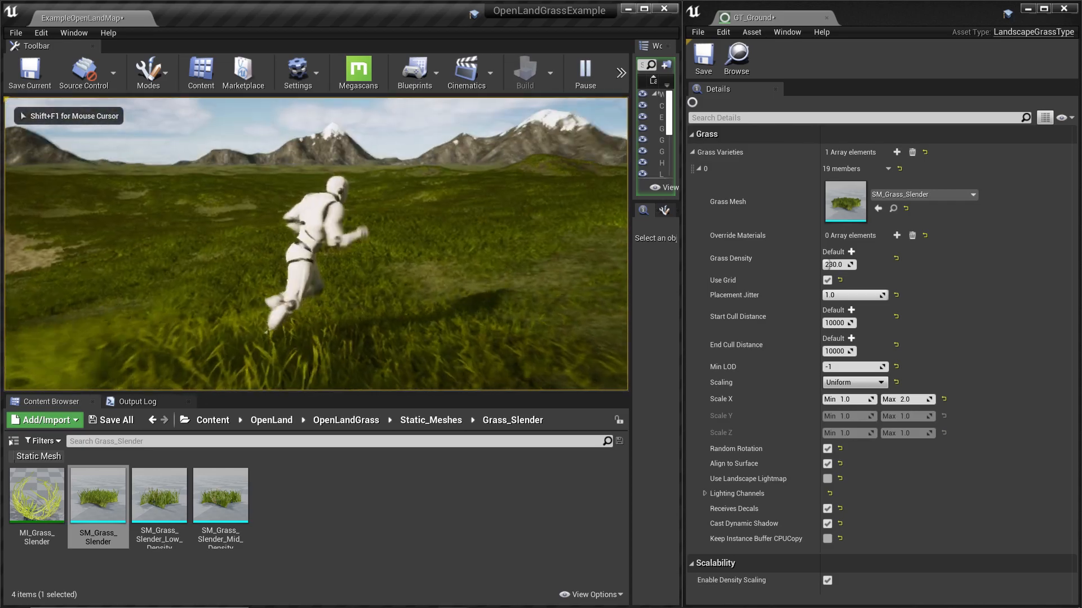
click(584, 73)
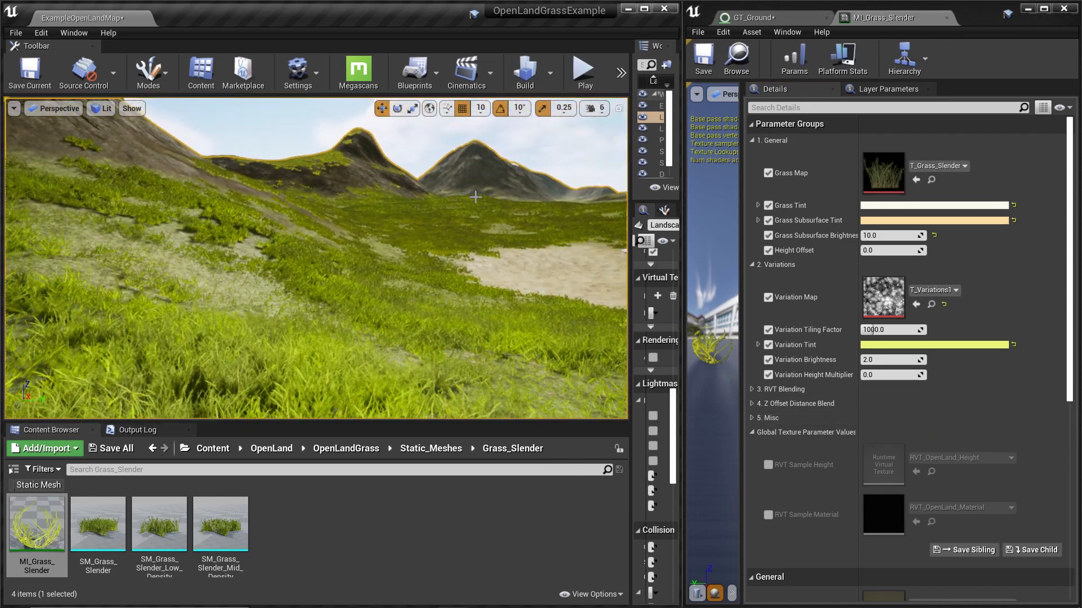
- Set MI_Grass_Slender's Grass Tint to a green colour in the Color Picker
click(412, 349)
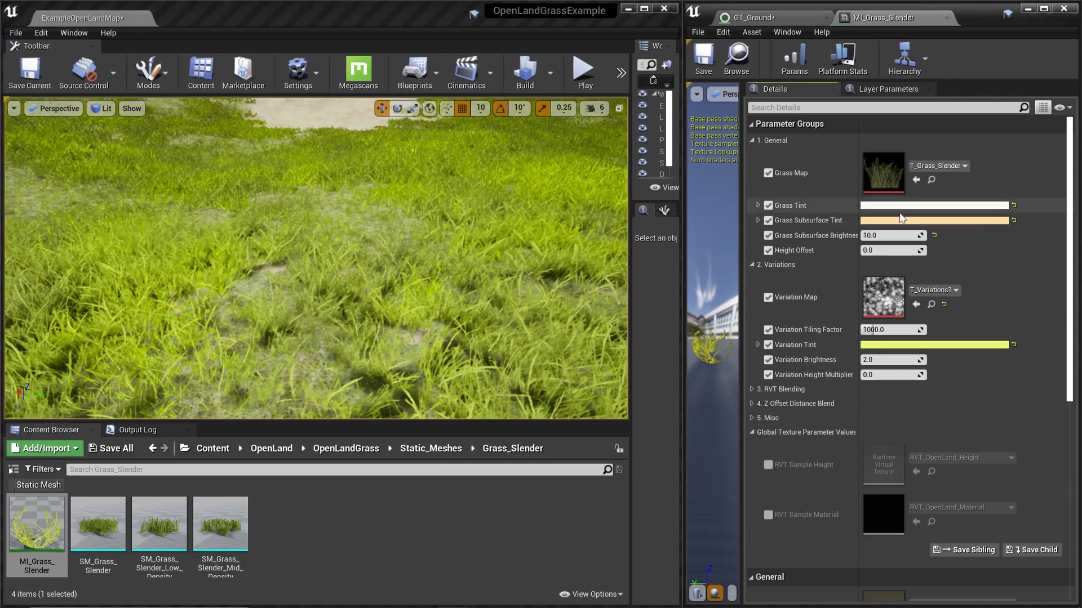
click(933, 205)
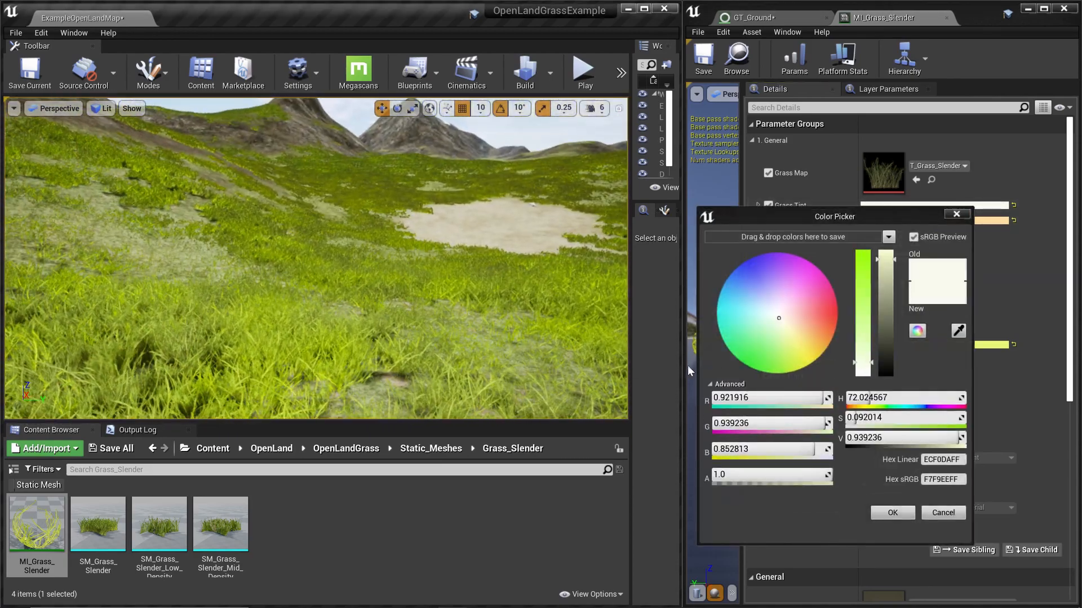
click(793, 344)
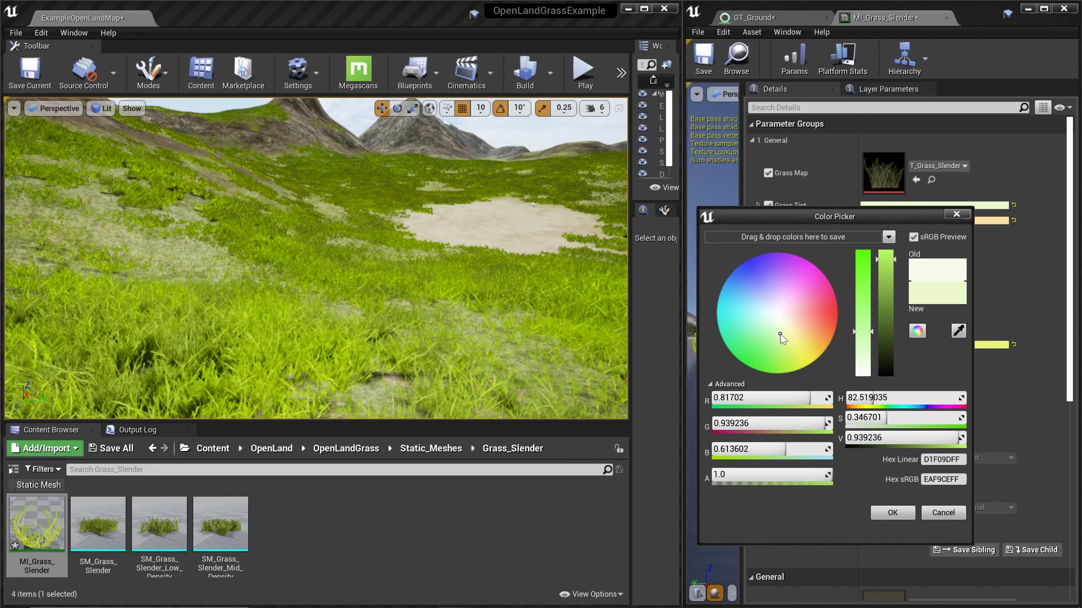
click(791, 345)
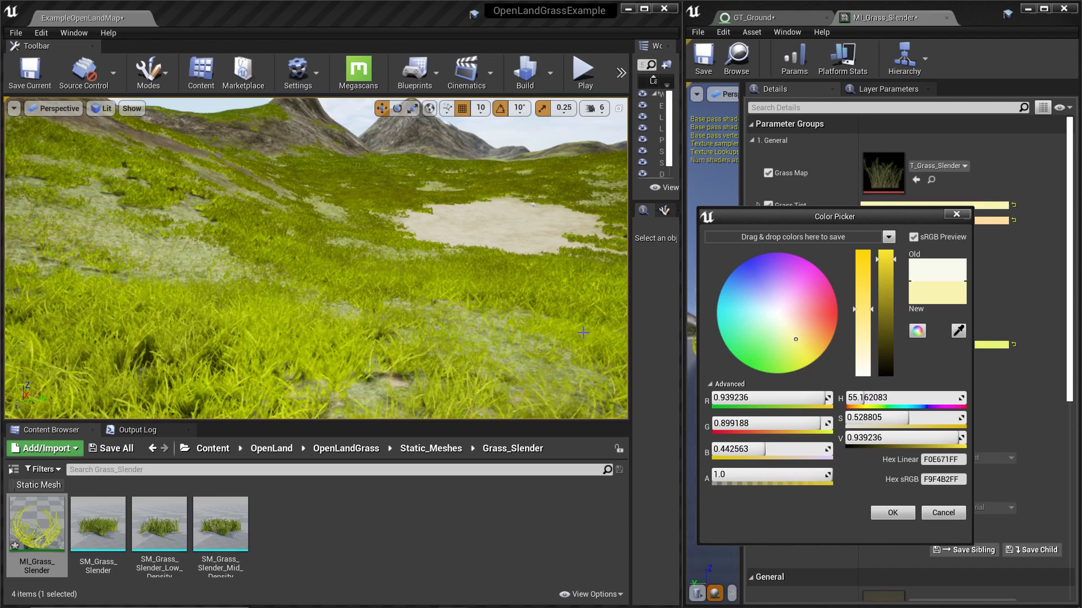
click(890, 513)
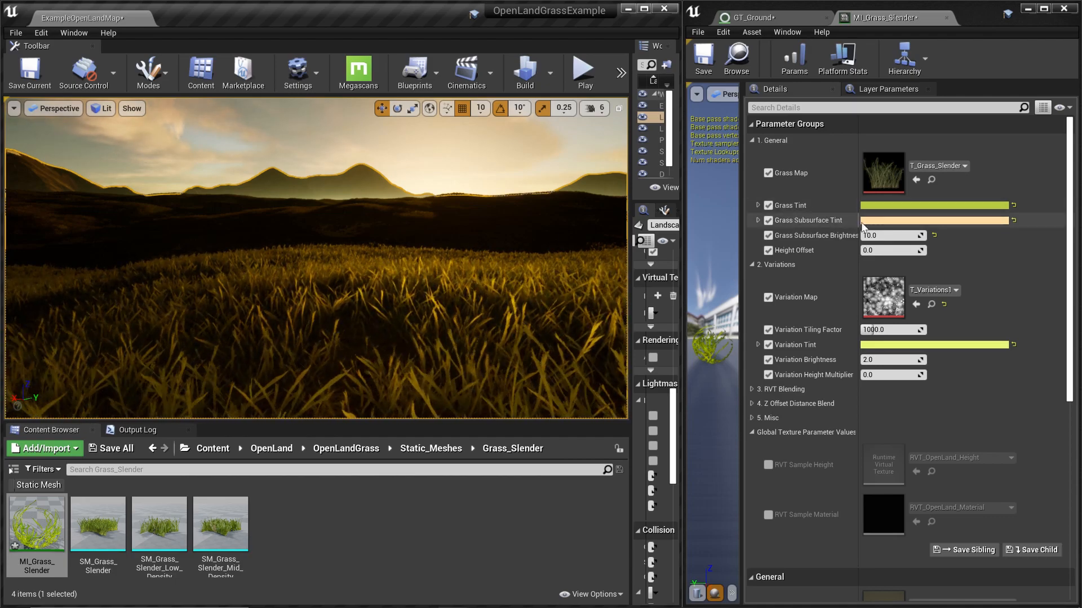
- Pick a new Grass Subsurface Tint and set Grass Subsurface Brightness to 20.0
click(935, 220)
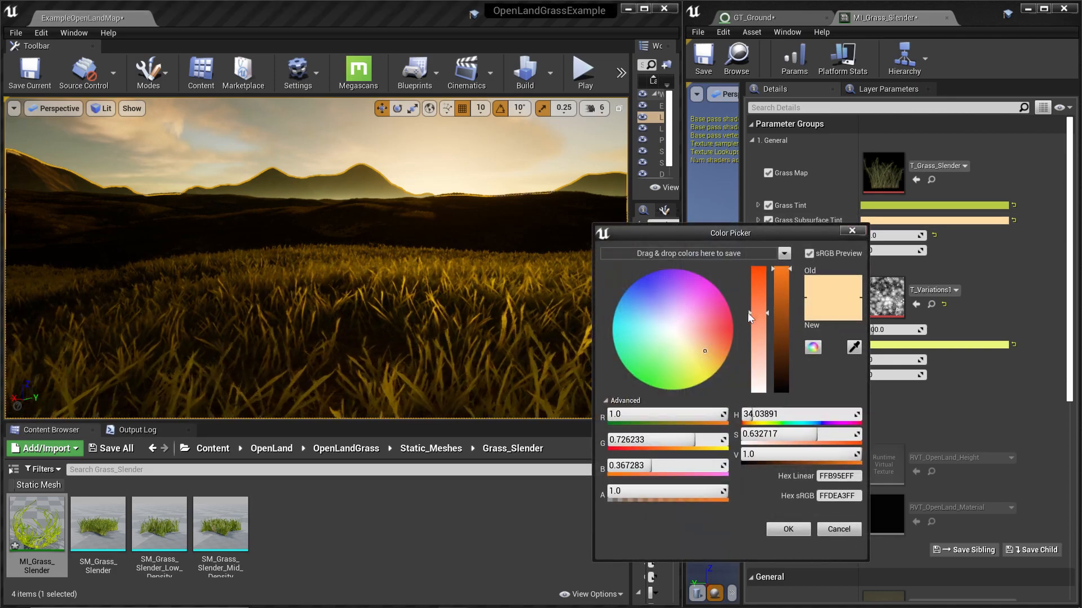
drag(729, 233, 751, 290)
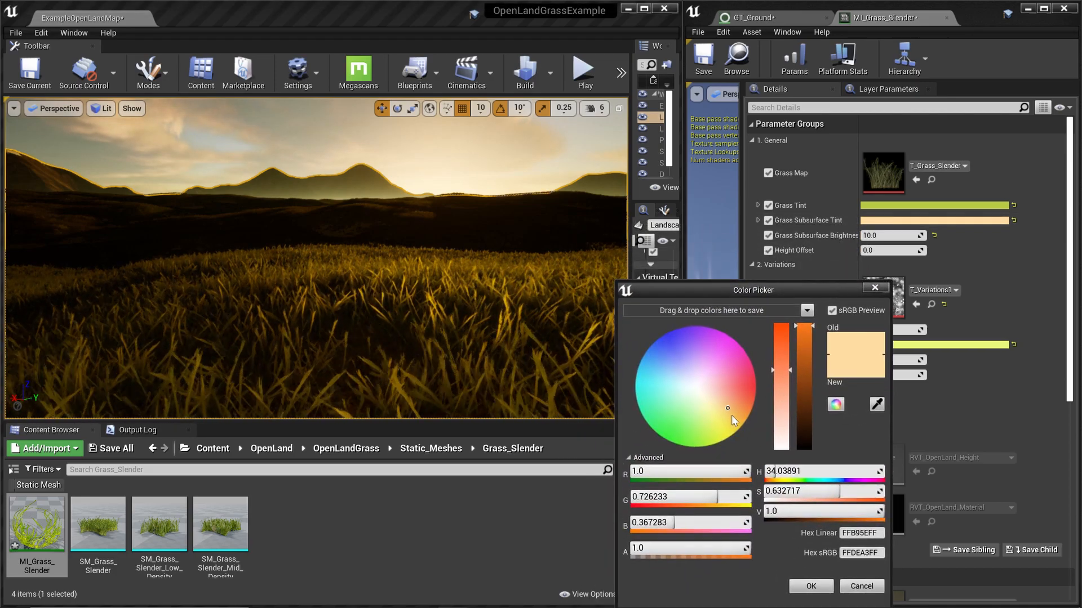
click(747, 387)
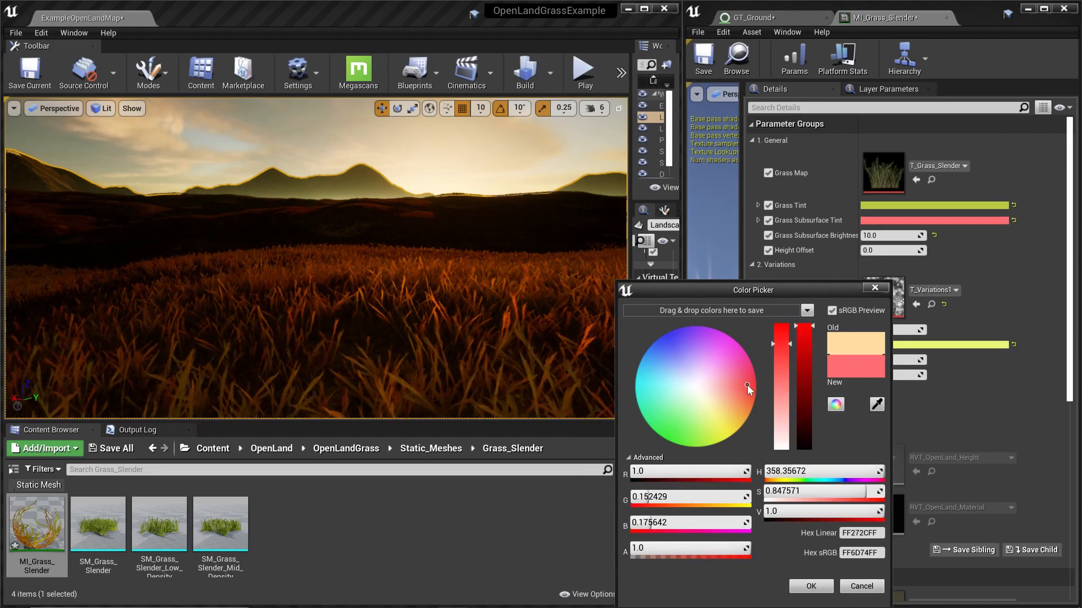
click(666, 392)
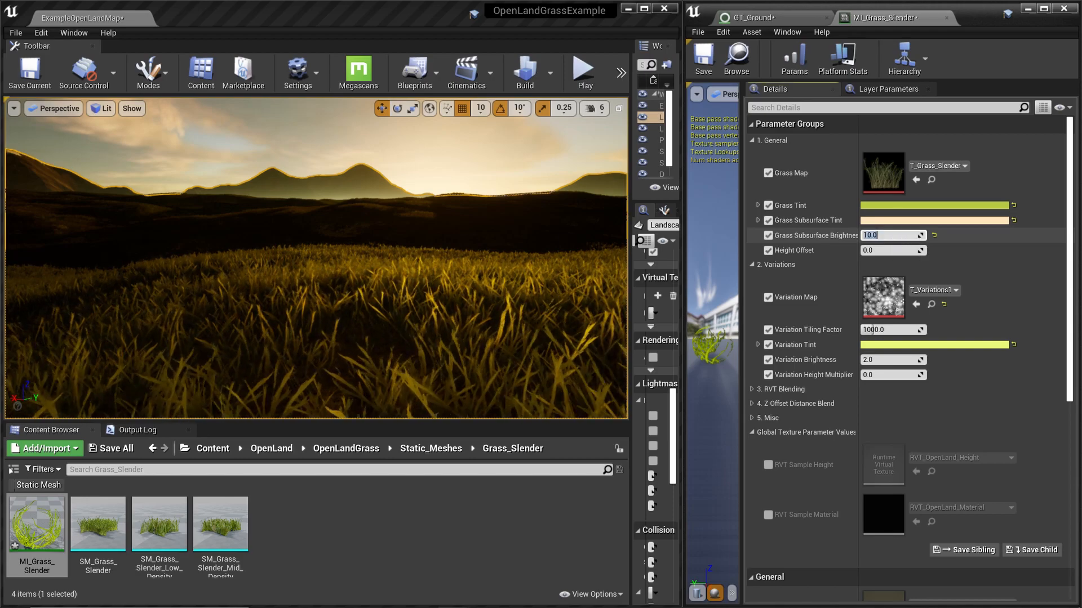
text(20.0)
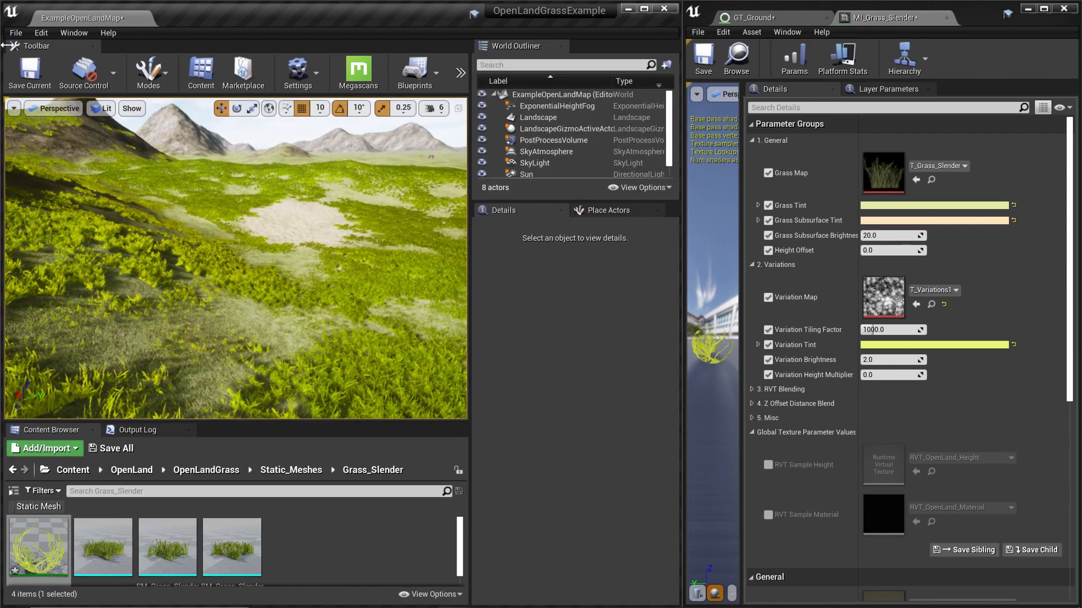
- Enable virtual texture support in Project Settings, found by searching 'virtual tex'
click(40, 33)
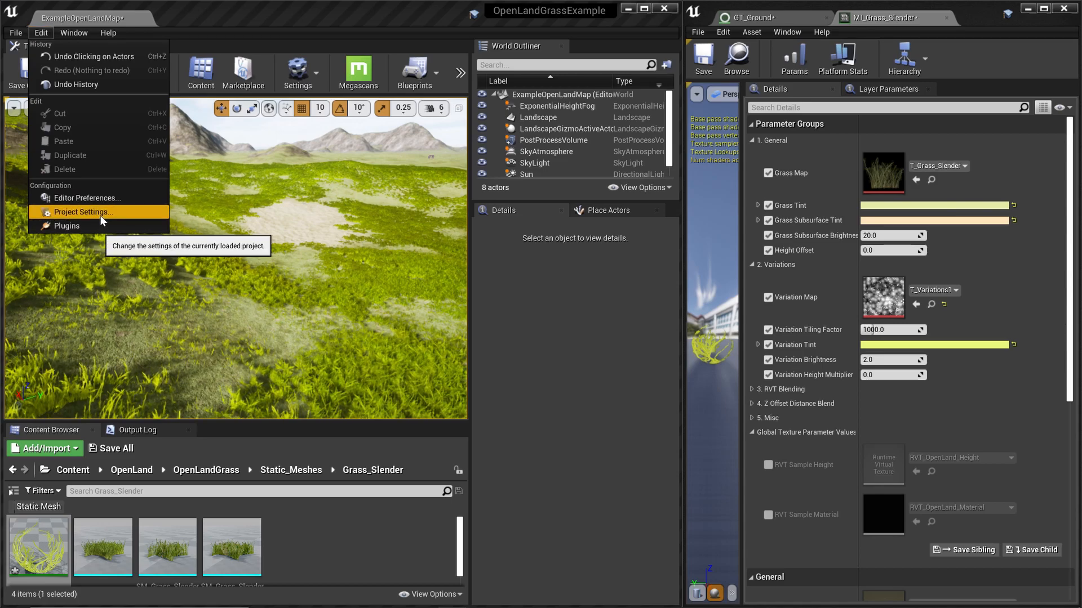
click(83, 212)
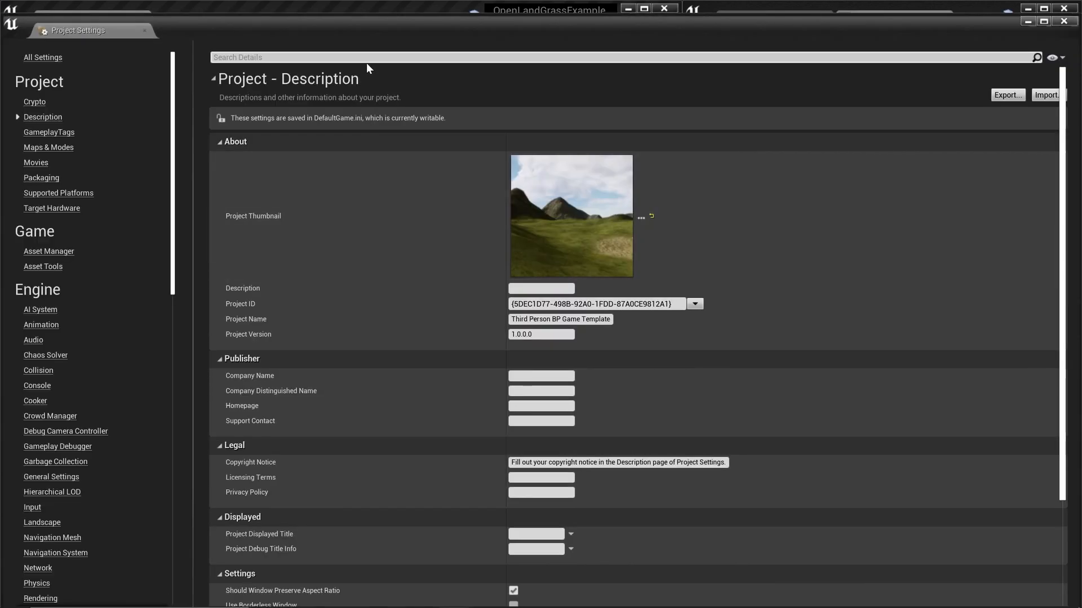
text(virtua te)
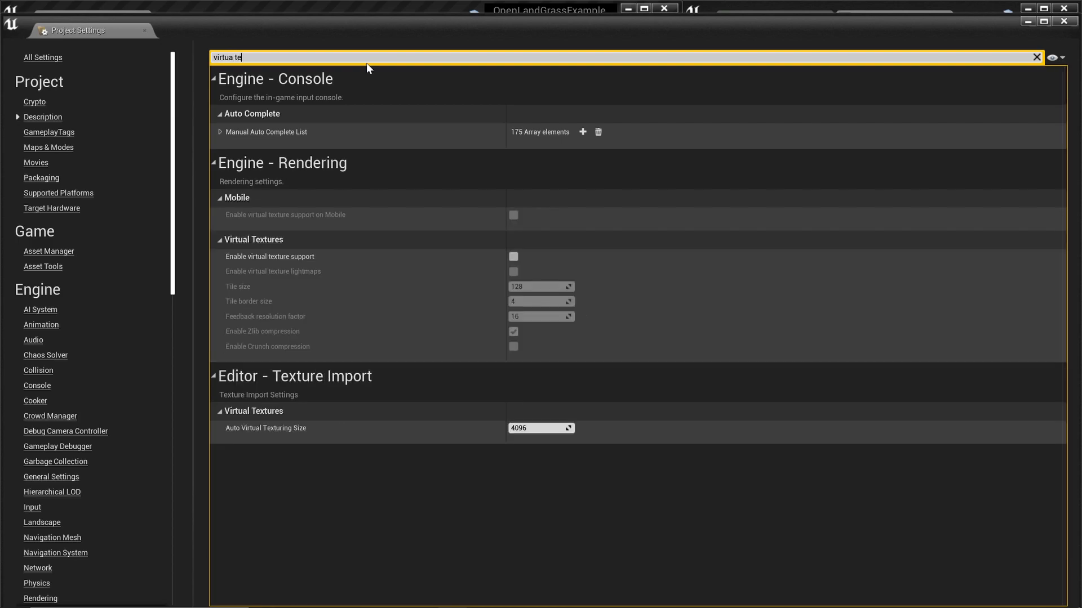
text(x)
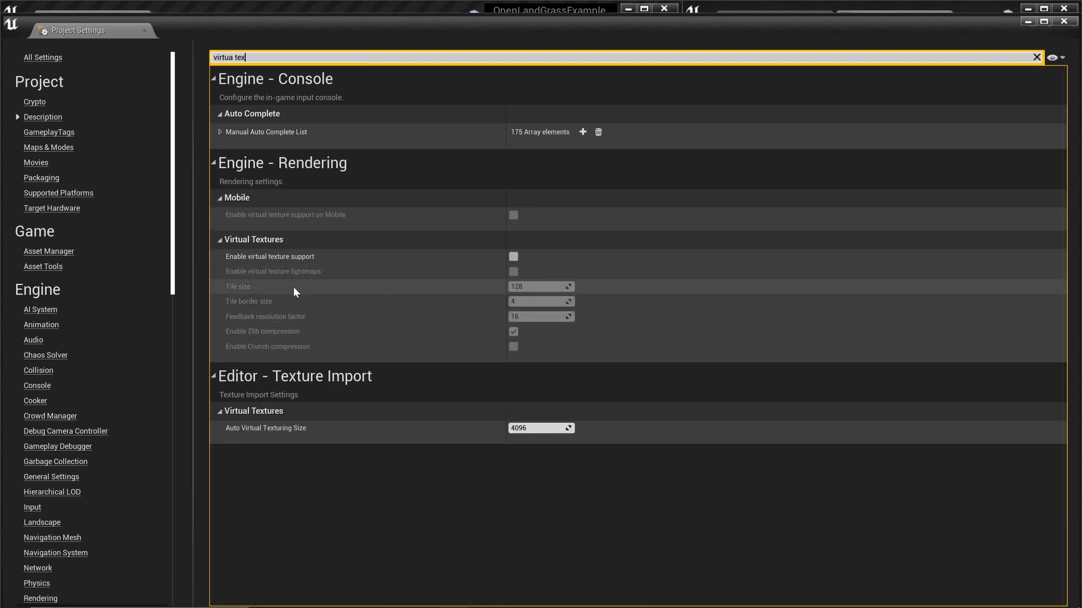
mouse_move(513, 257)
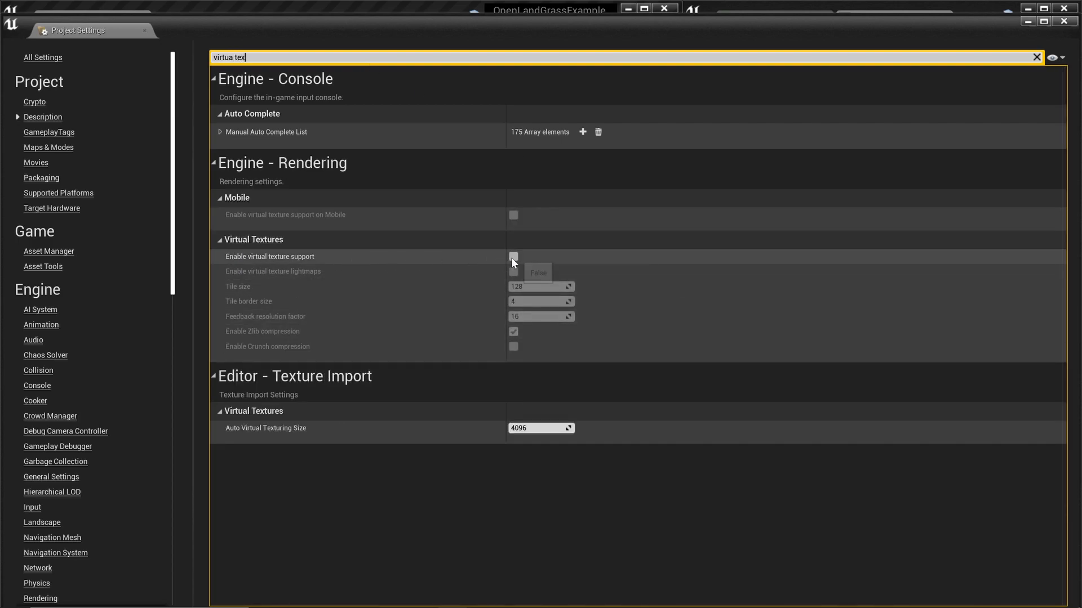
click(513, 257)
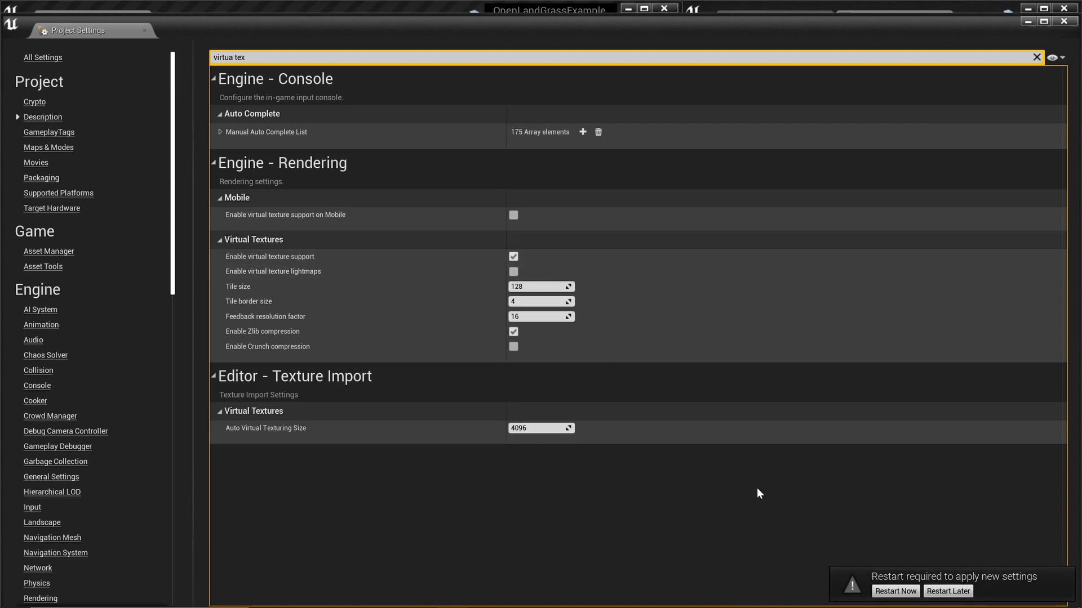
- Restart the editor to apply the setting, saving the modified level and materials
click(894, 590)
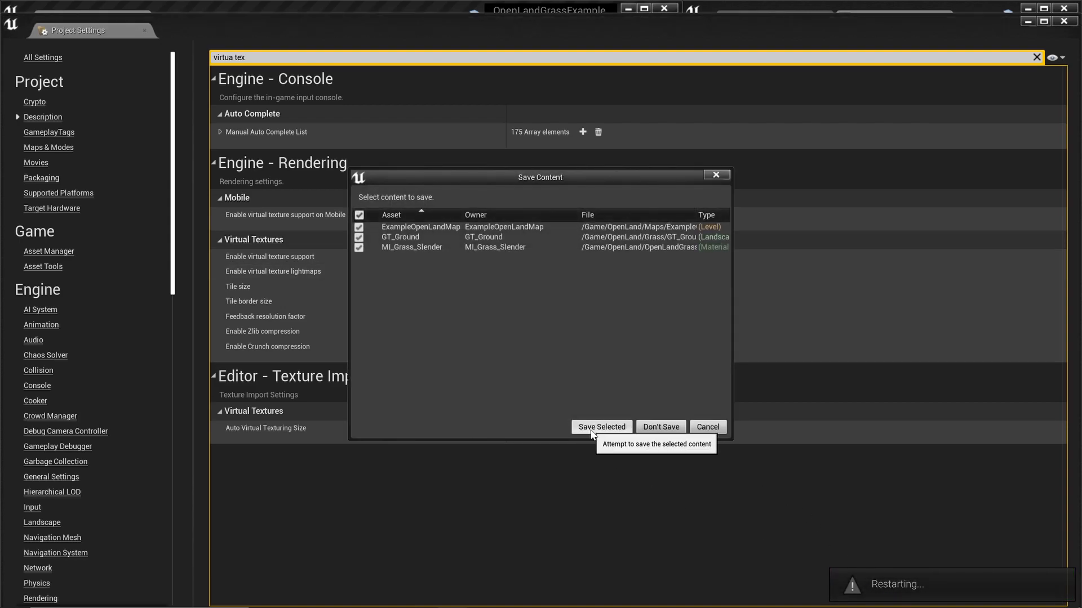
click(600, 426)
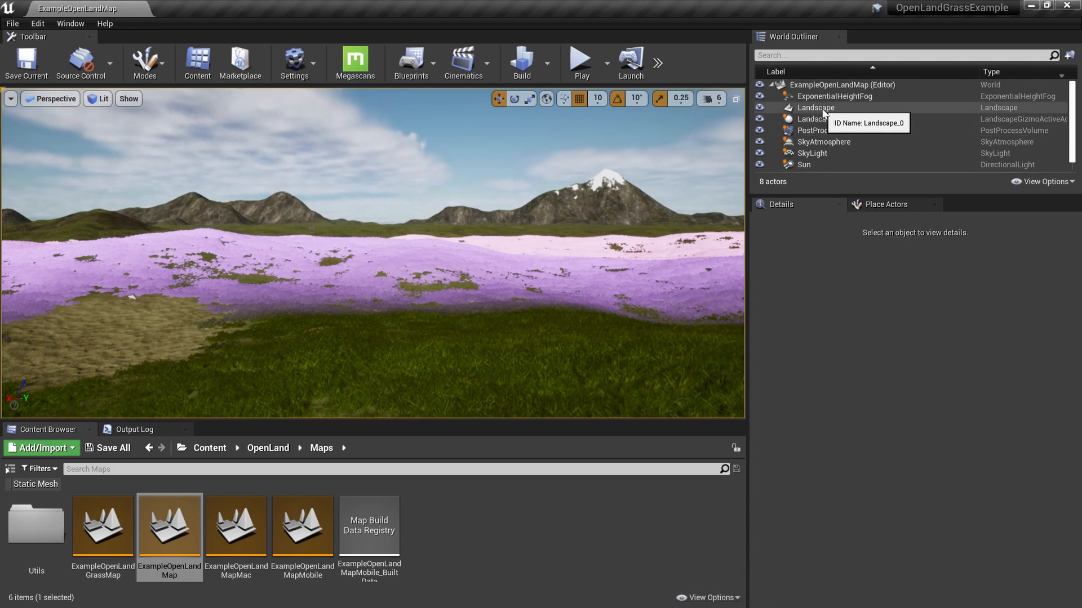
- Make the Landscape draw into RVT_OpenLand_Height and RVT_OpenLand_Material virtual textures
click(814, 109)
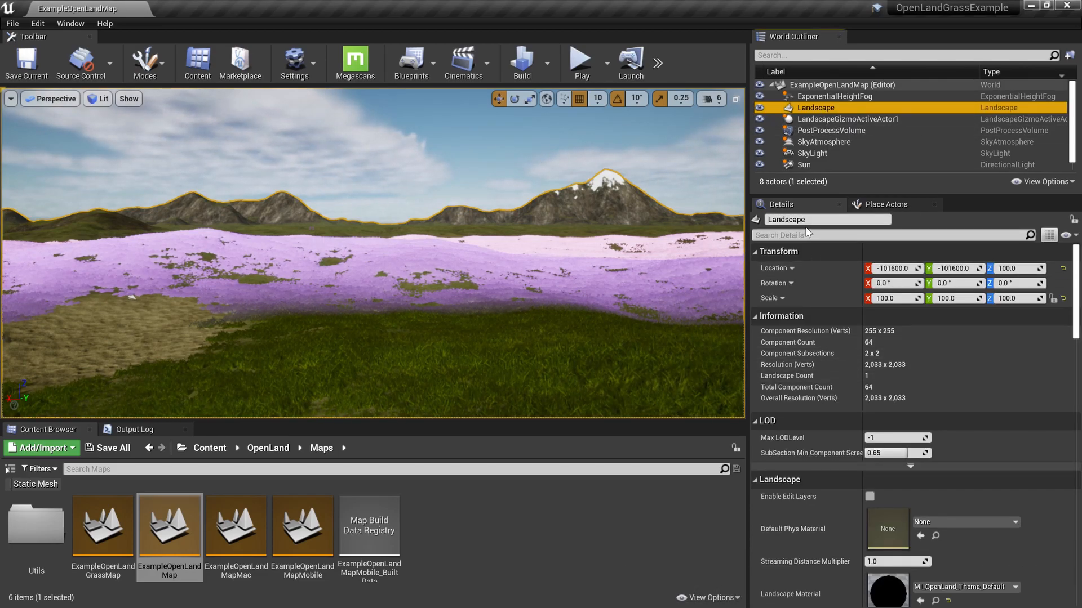
text(vir)
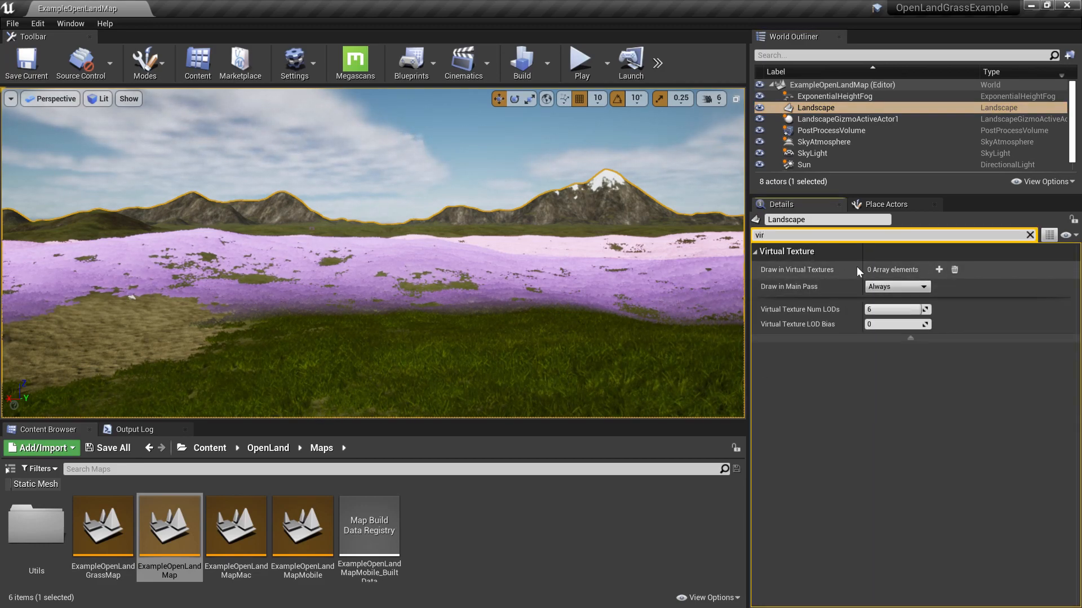
click(938, 269)
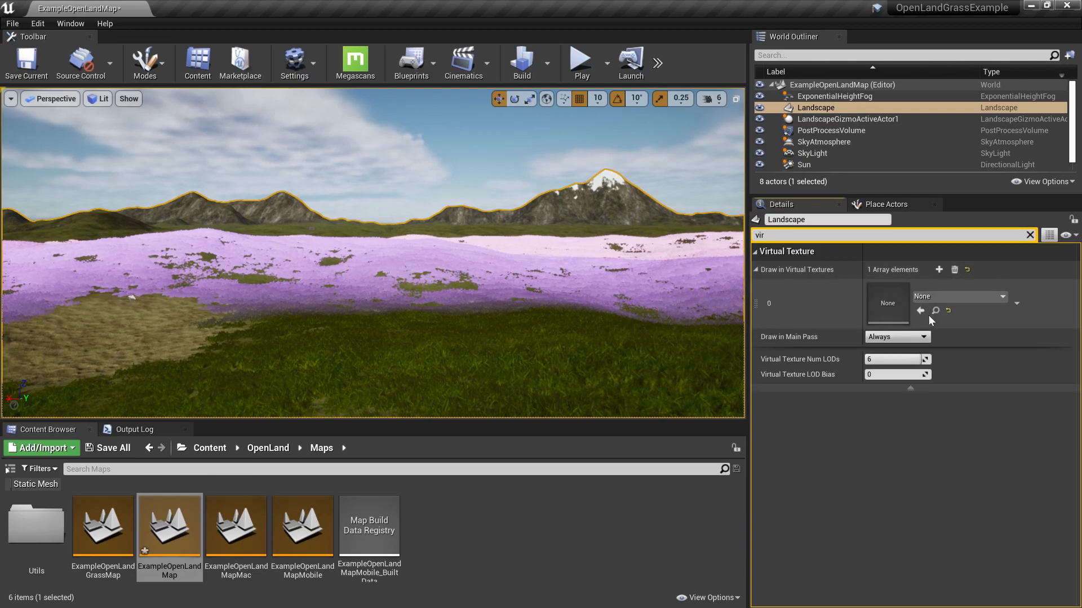
click(958, 297)
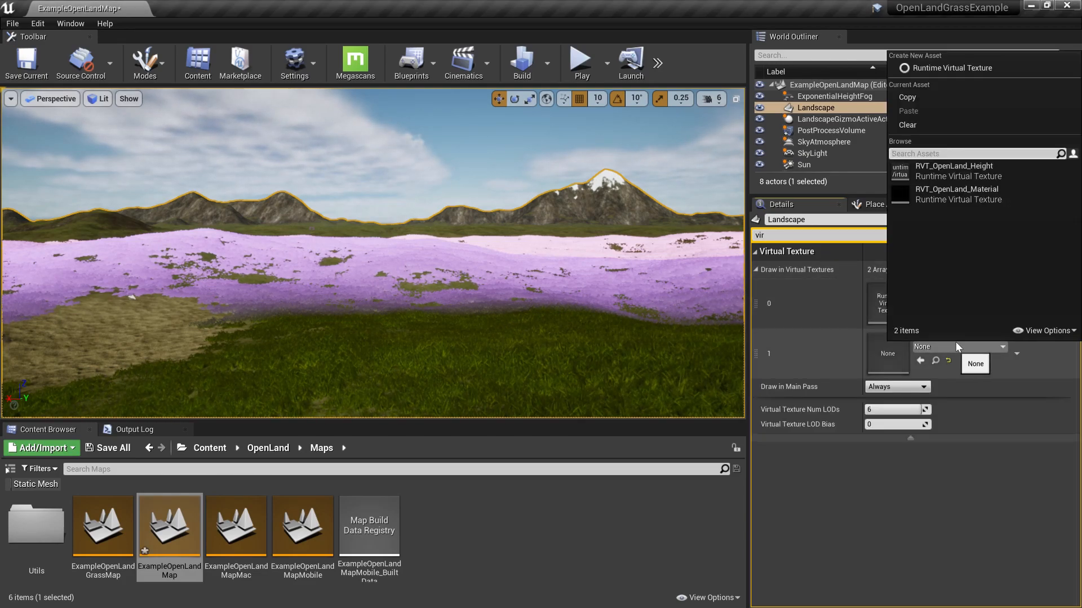
click(955, 176)
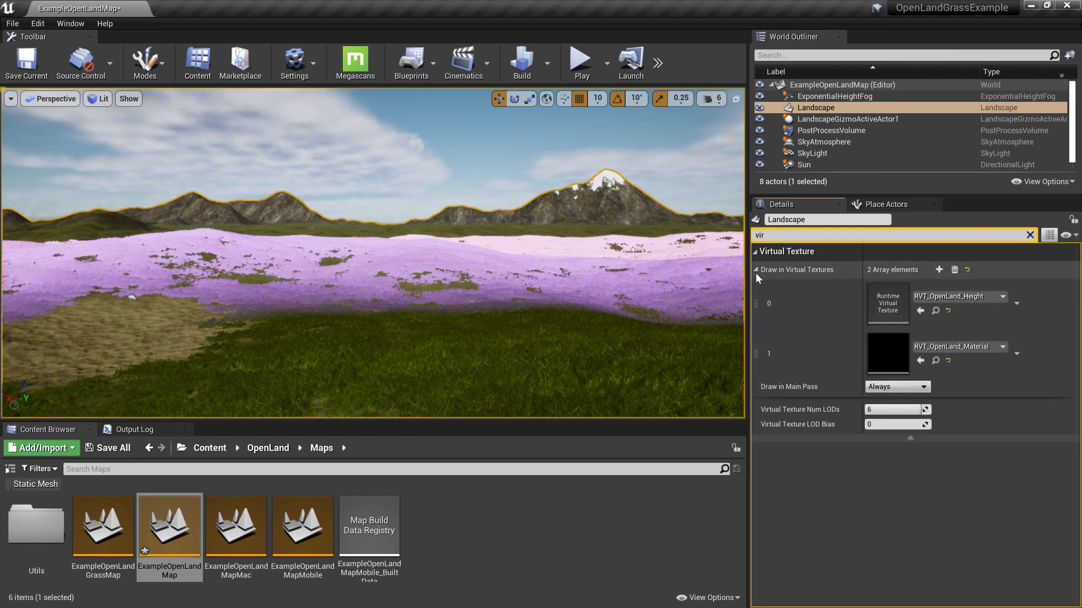
click(756, 269)
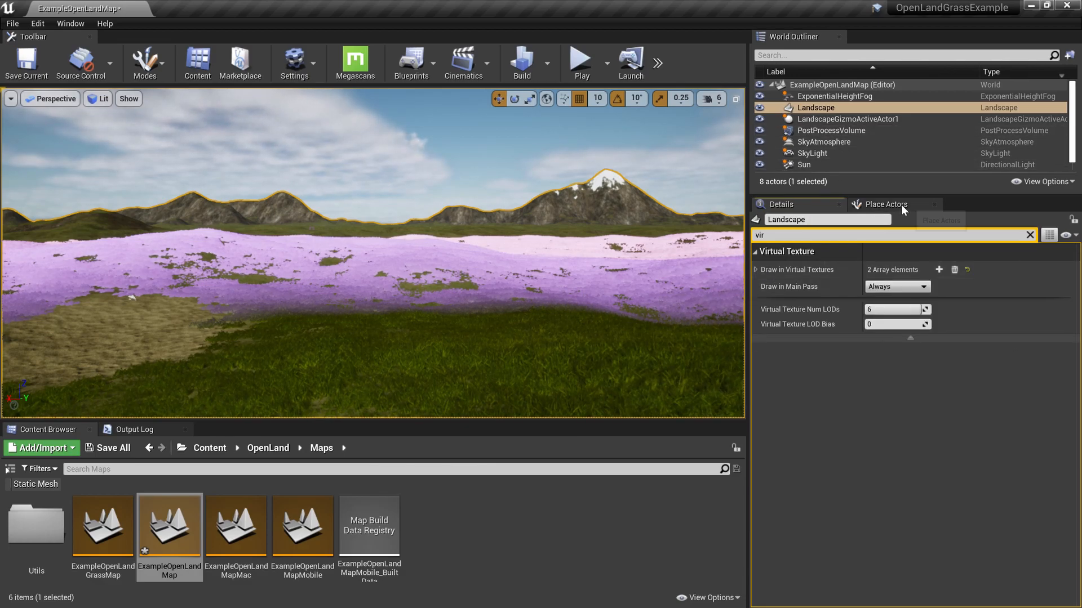
- Place a Runtime Virtual Texture Volume for RVT_OpenLand_Height with bounds set to the Landscape
click(896, 204)
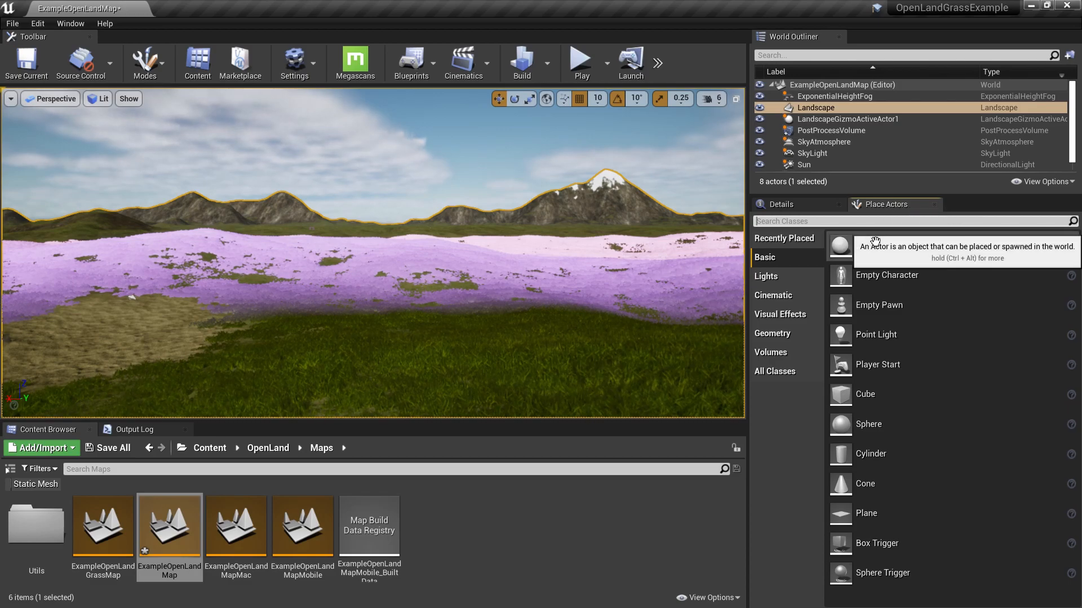
text(virt)
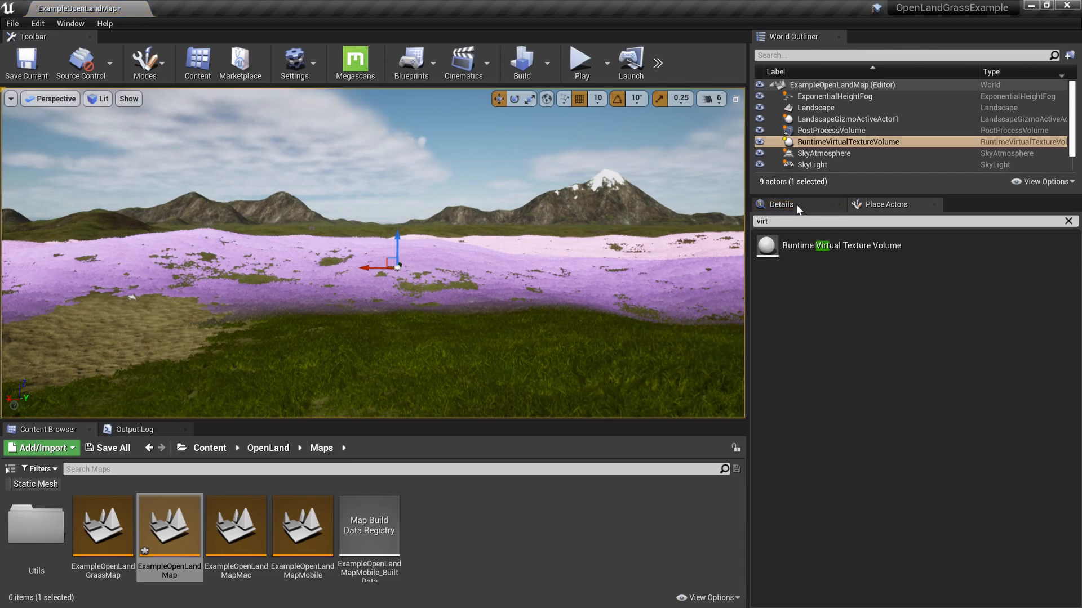
click(779, 204)
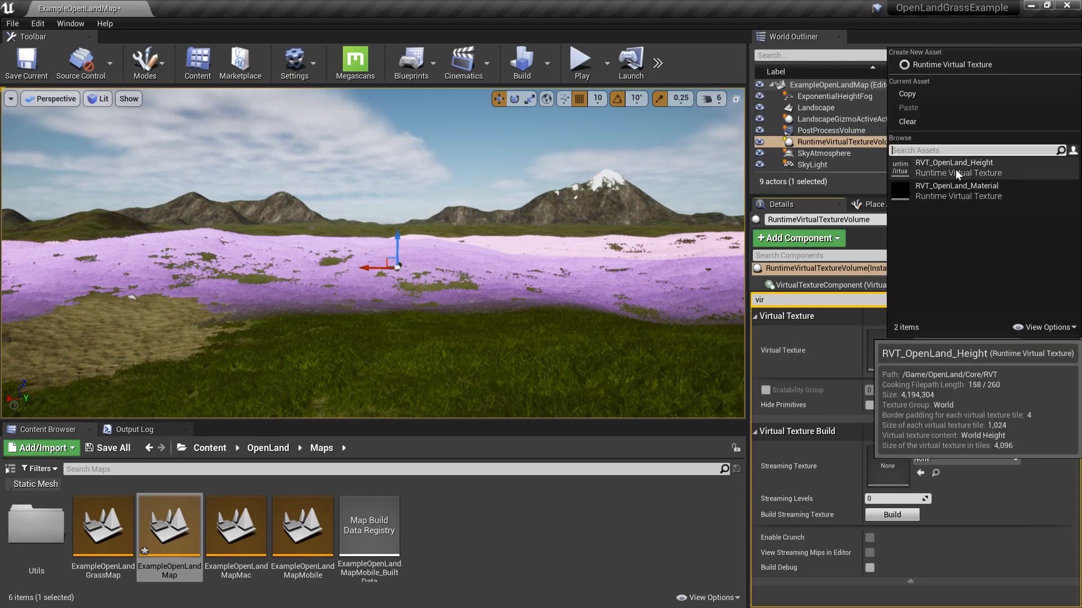
mouse_move(976, 173)
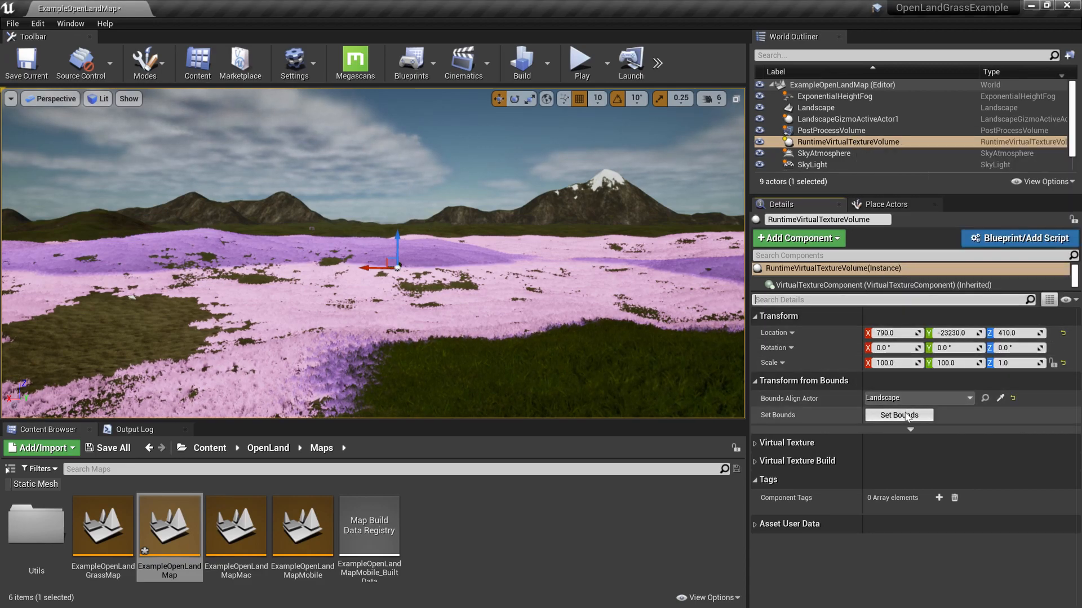
click(898, 415)
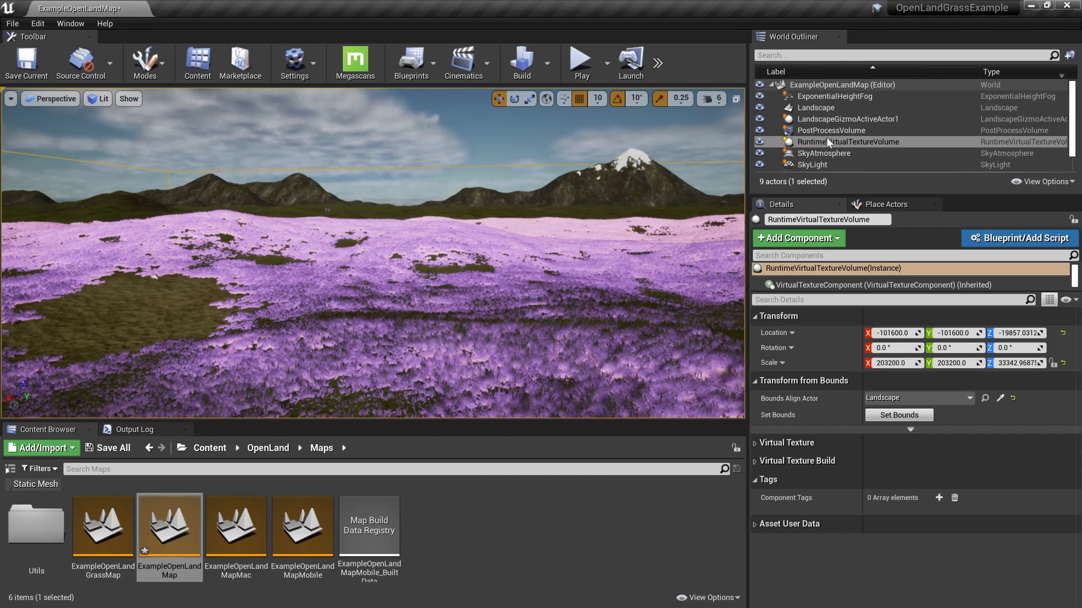
mouse_move(847, 142)
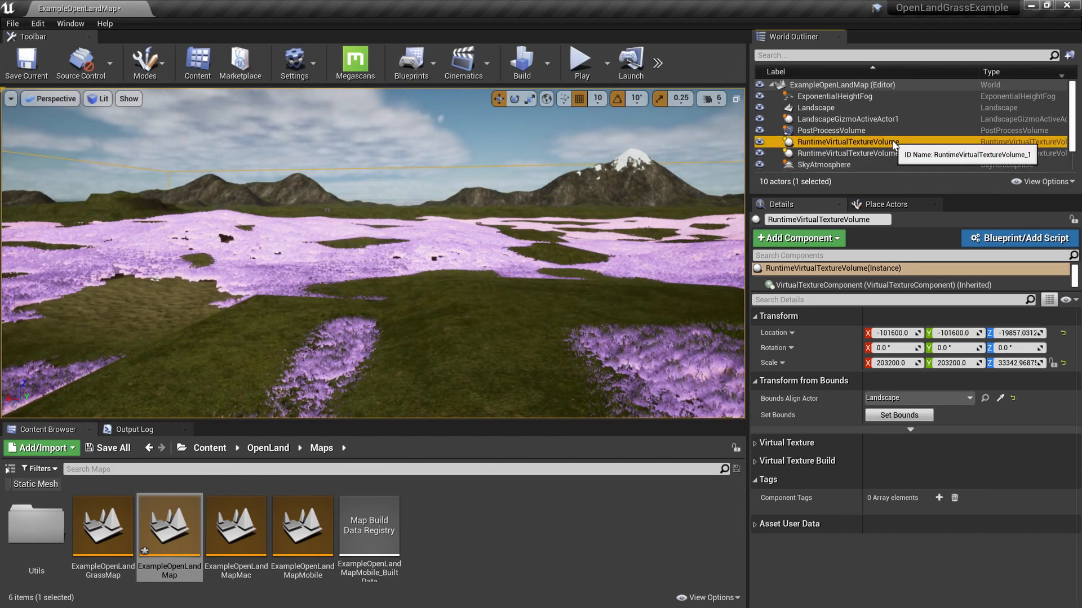
- Select the duplicated RuntimeVirtualTextureVolume2 to assign its virtual texture
click(849, 152)
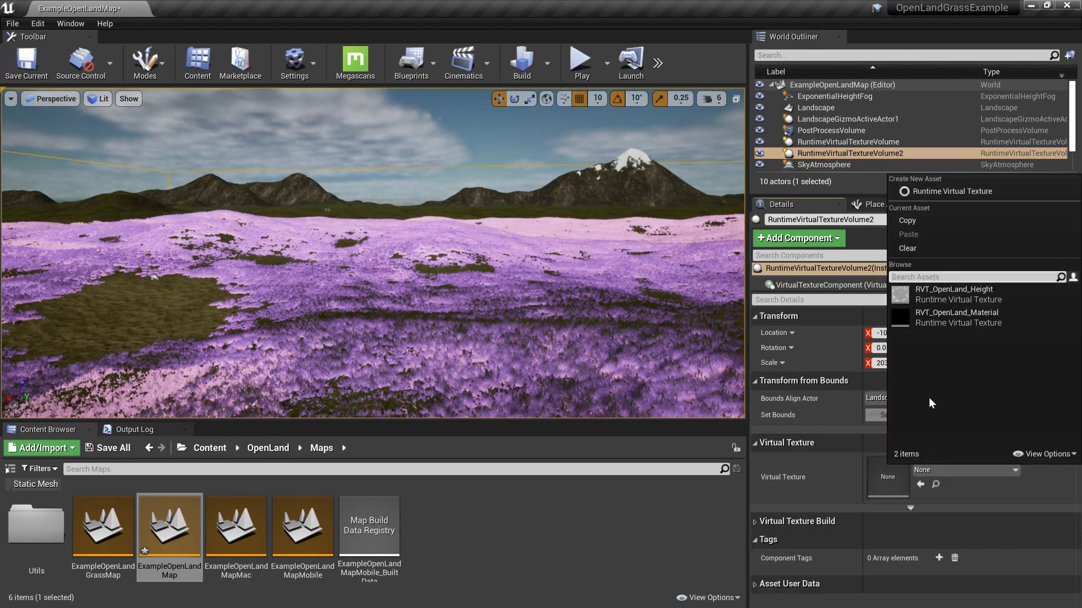
mouse_move(956, 317)
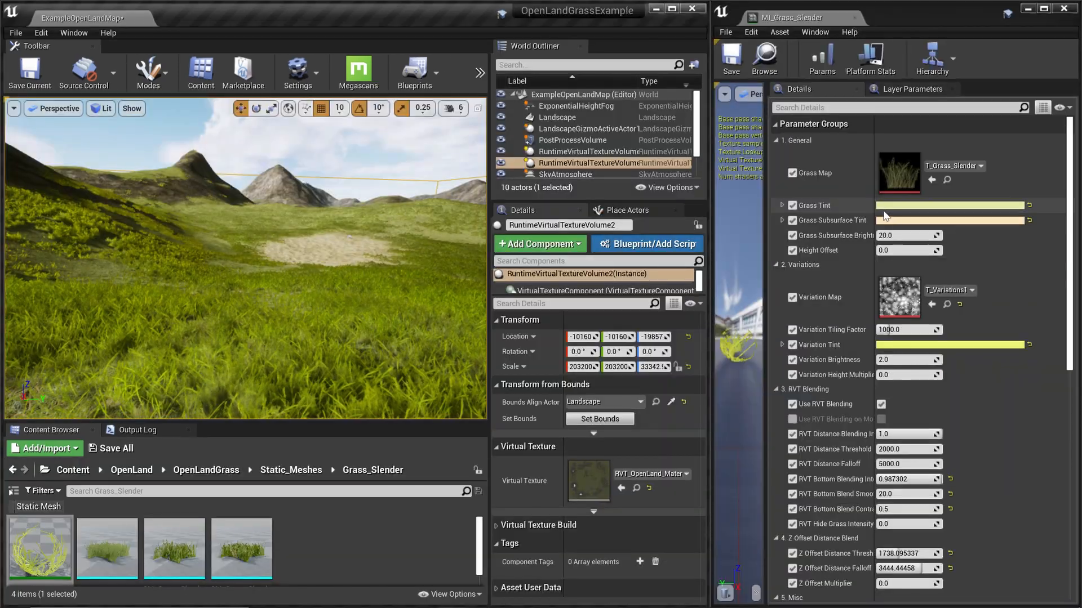
click(951, 205)
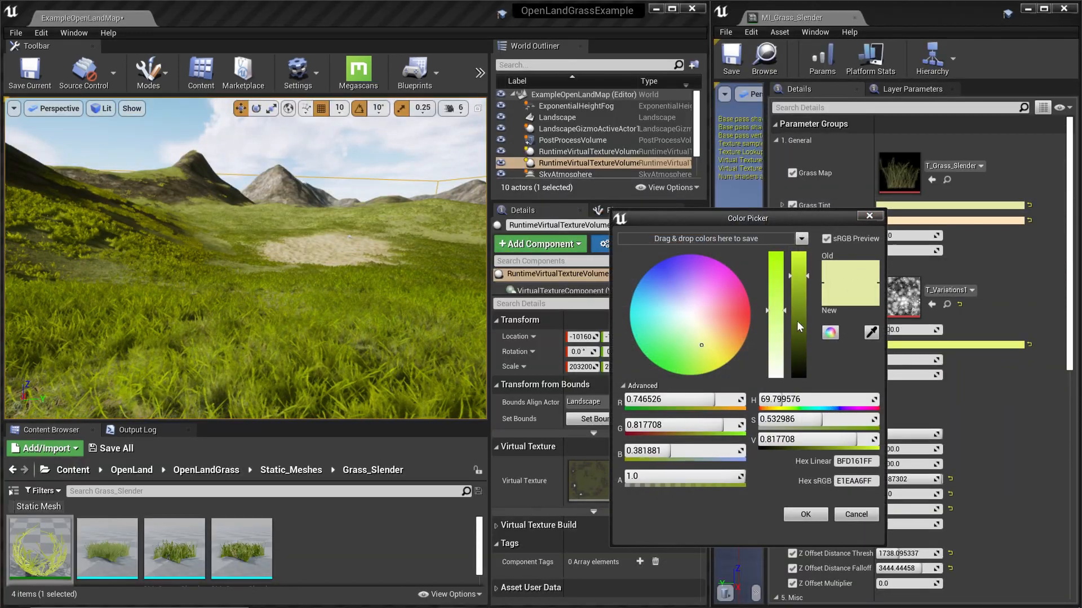
click(649, 315)
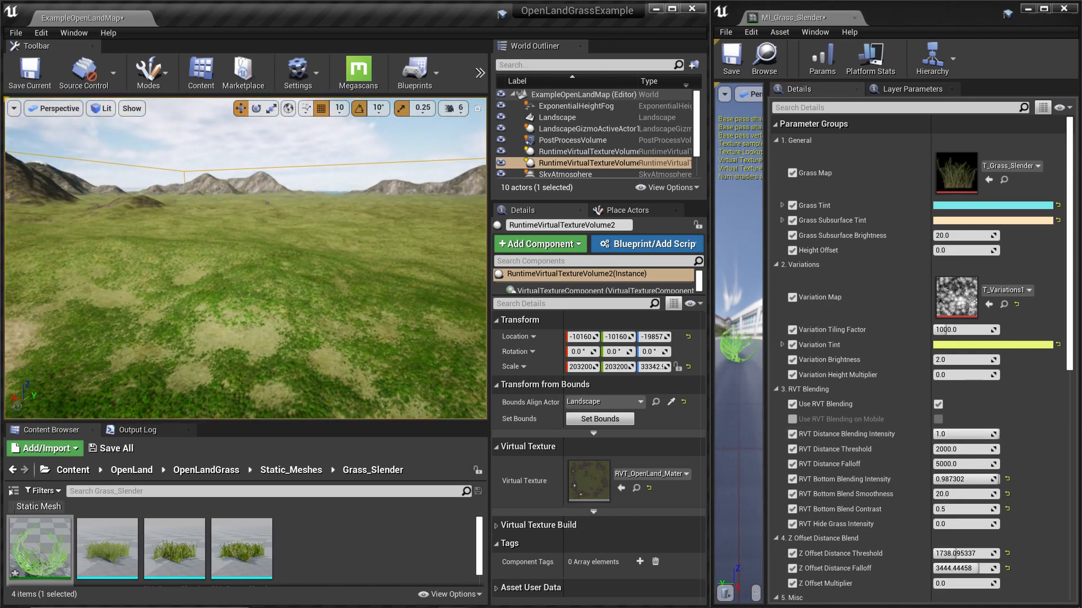
click(555, 118)
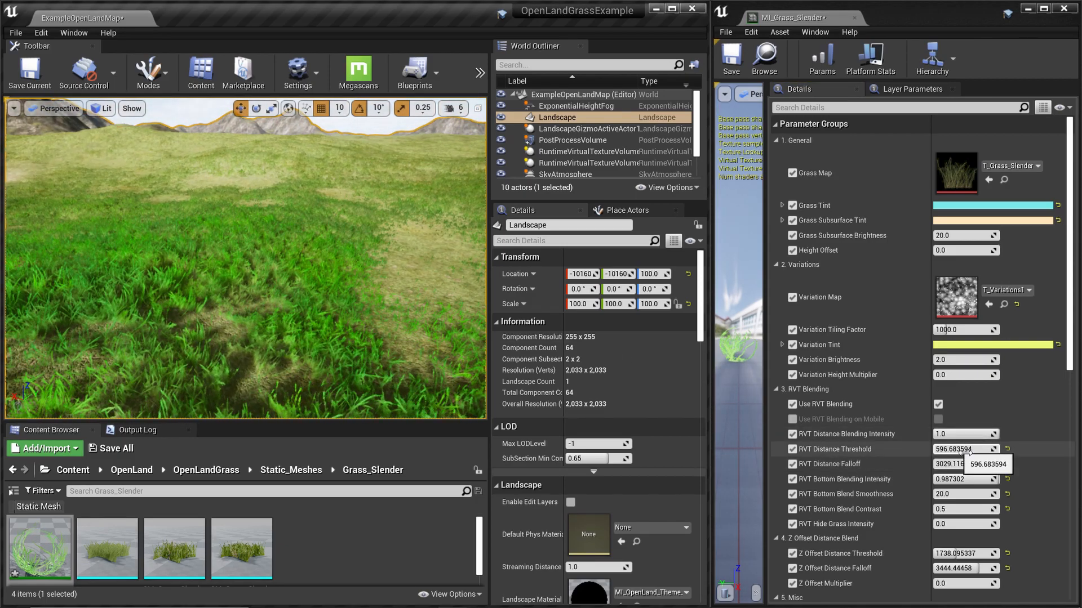
text(495.395721)
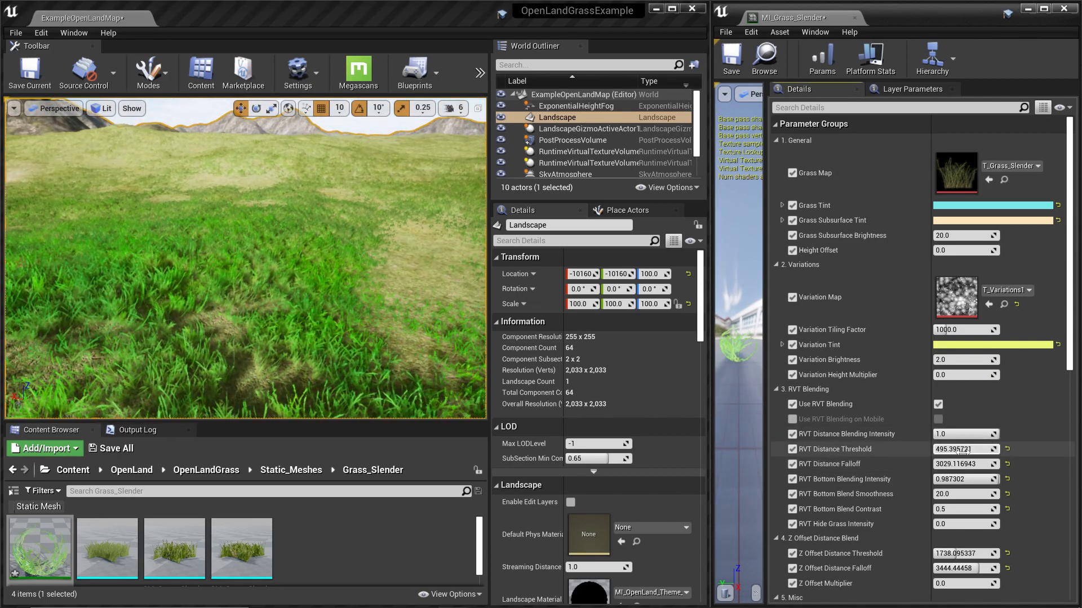
click(586, 162)
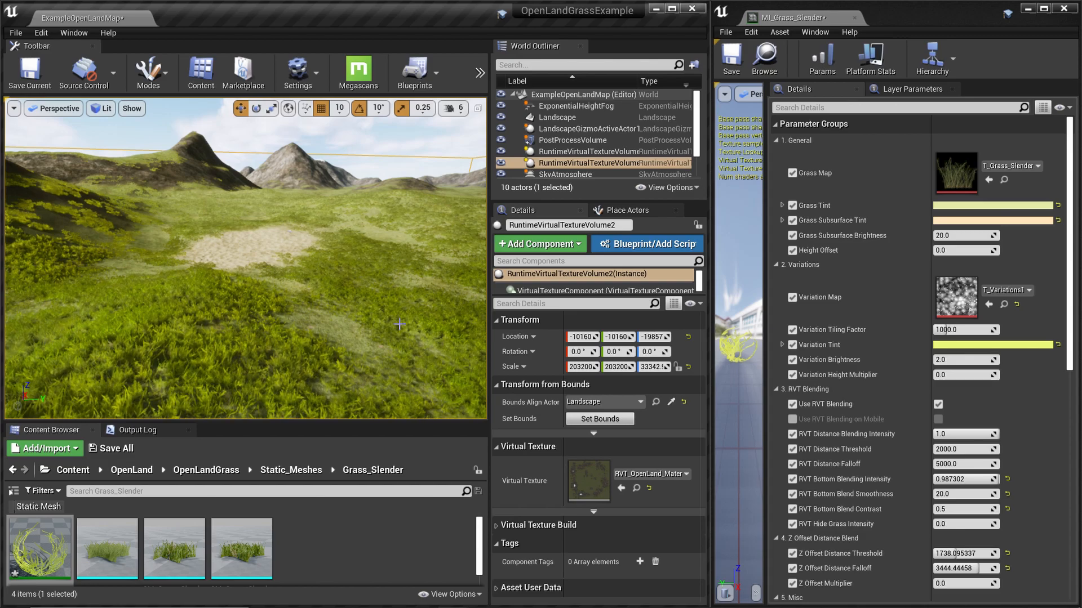
mouse_move(268, 308)
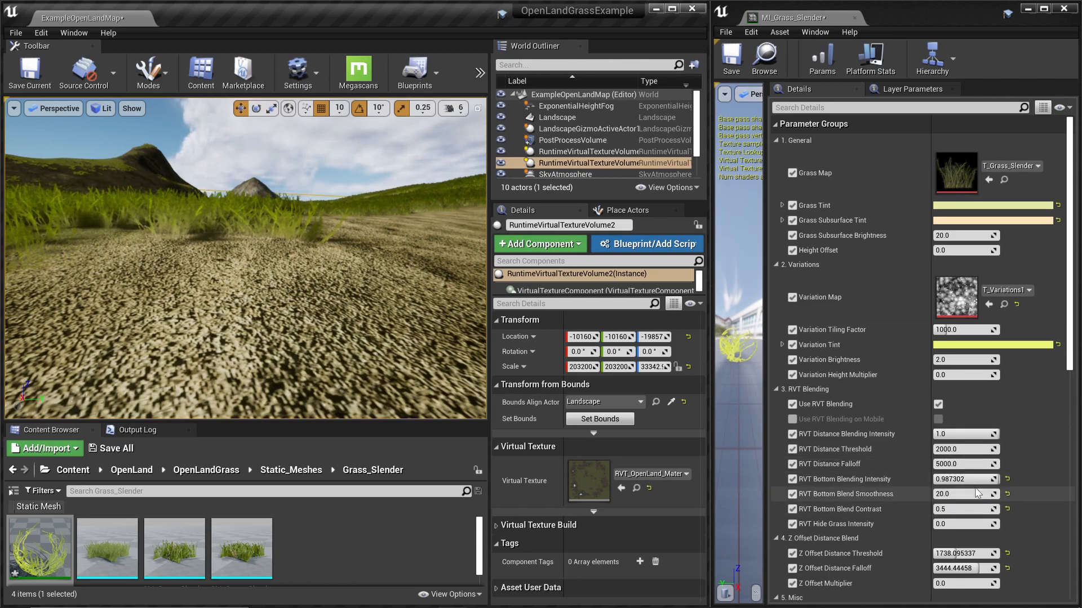
mouse_move(981, 491)
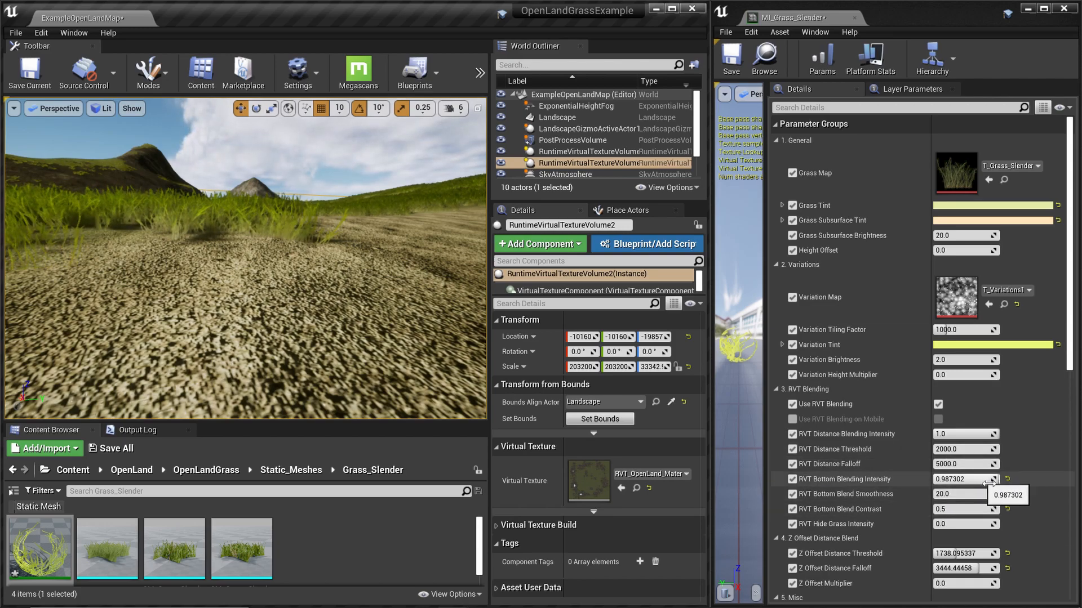
- Set MI_Grass_Slender's RVT Bottom Blending Intensity to 1.0, then select the Landscape actor
text(0.0)
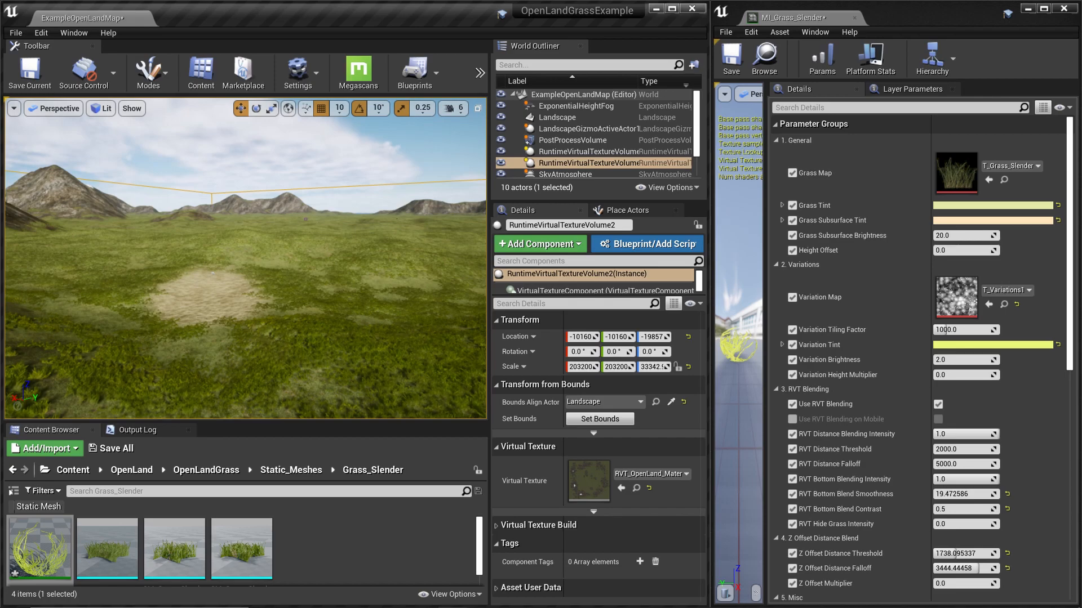
click(558, 117)
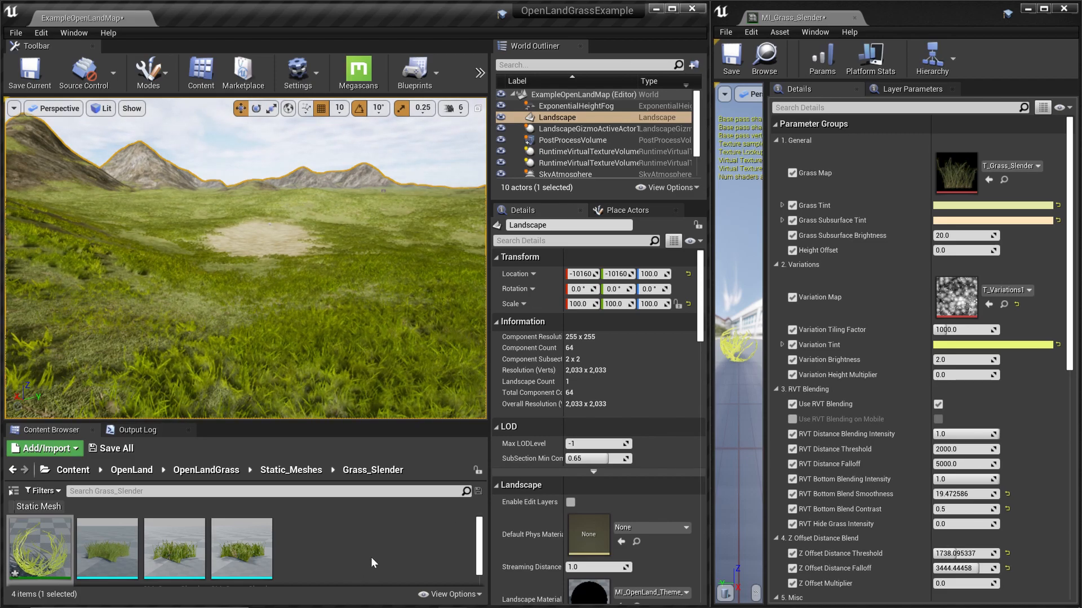
- Add a second Grass Varieties element to GT_Ground and expand its settings
click(130, 469)
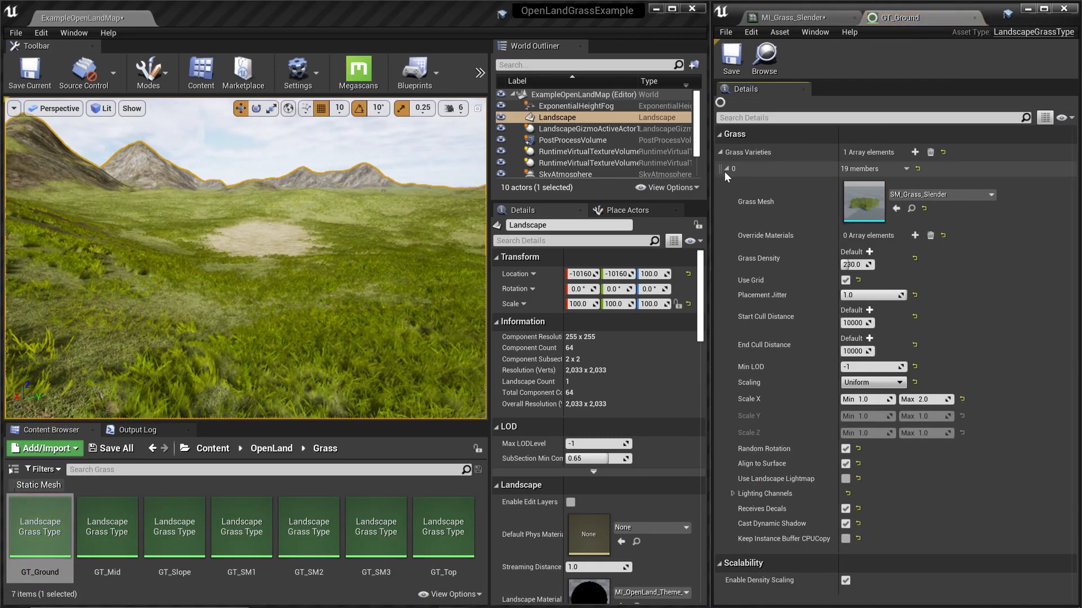
click(915, 153)
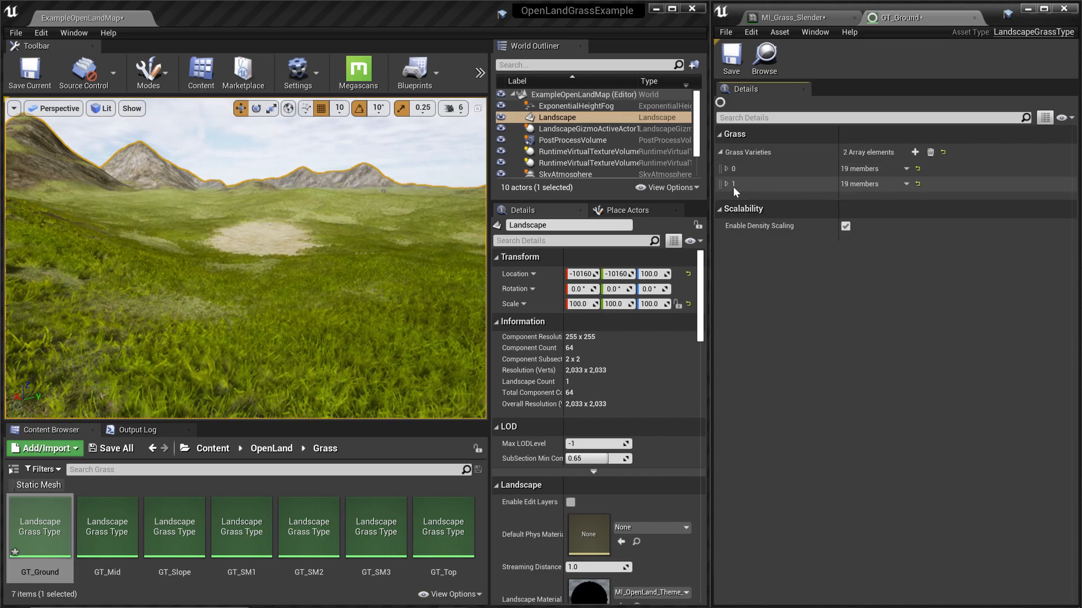
click(724, 184)
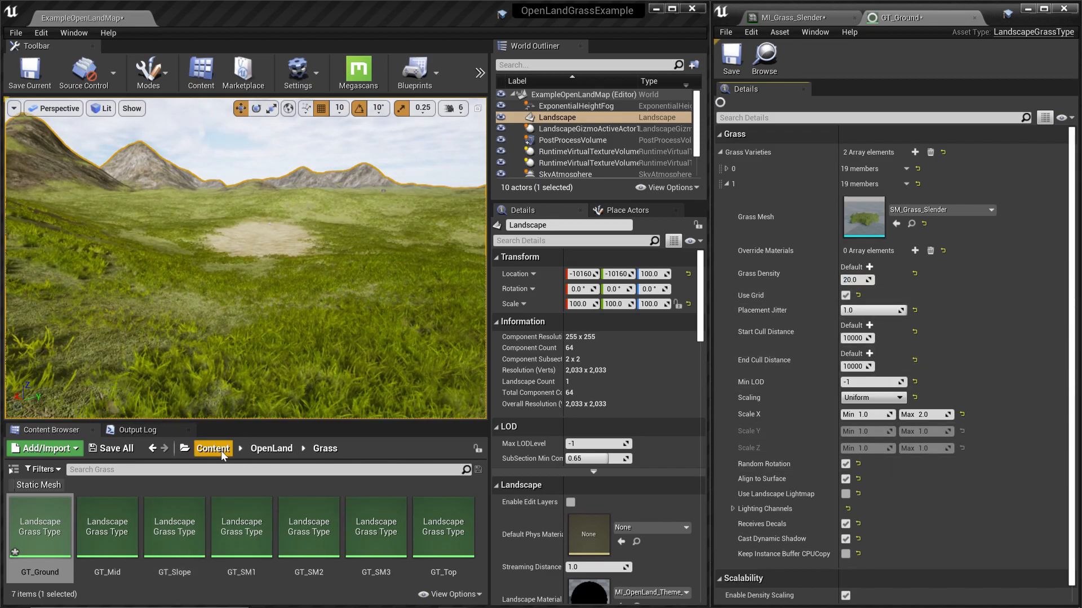
- Assign SM_GRASS_WILLOW from OpenLandGrass as the second variety's Grass Mesh
click(213, 448)
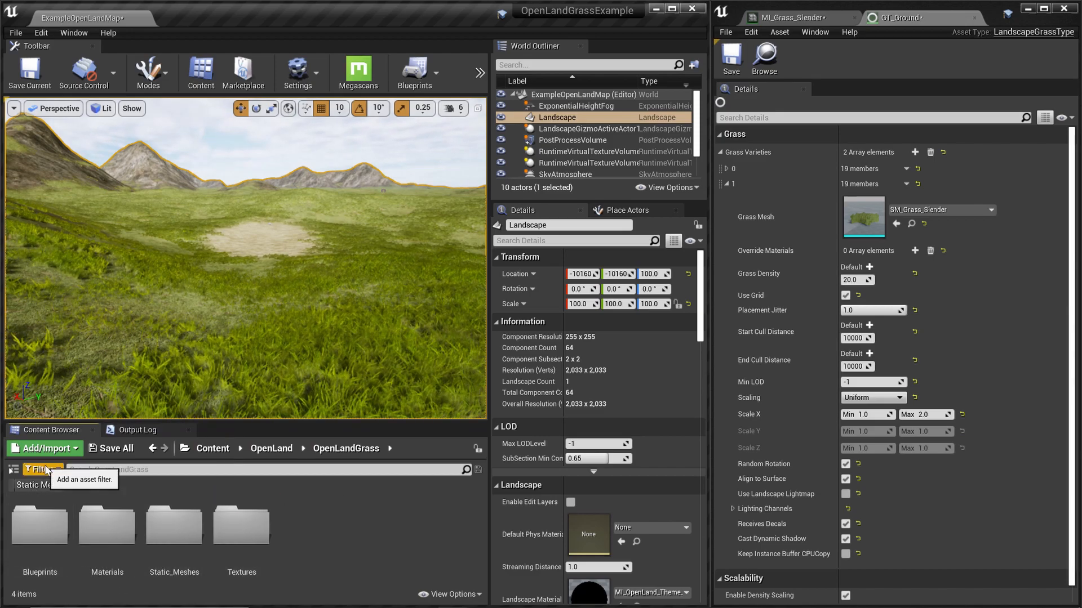
click(37, 469)
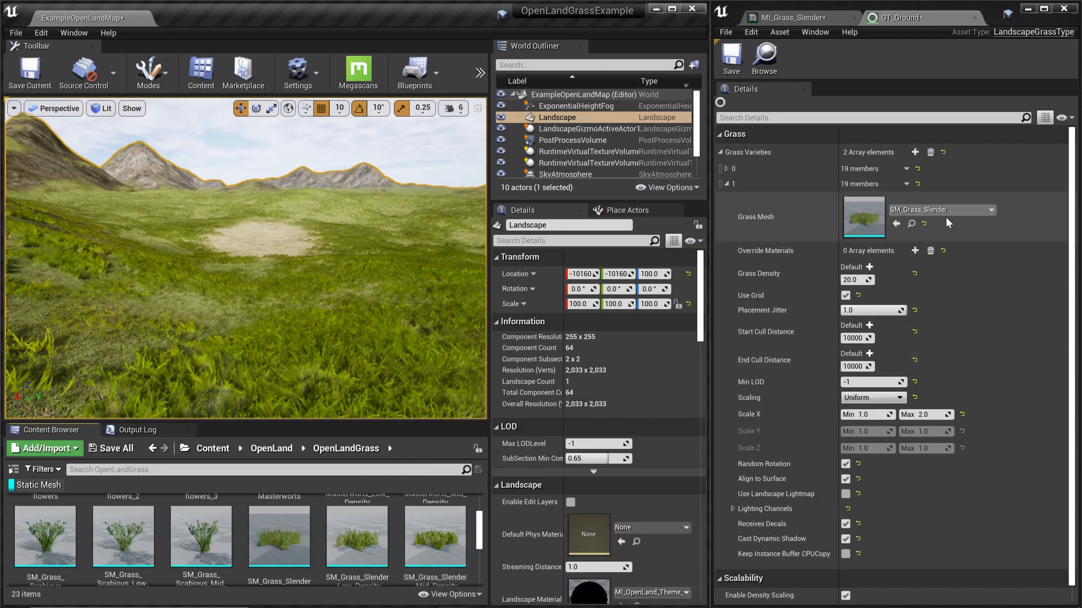
click(938, 209)
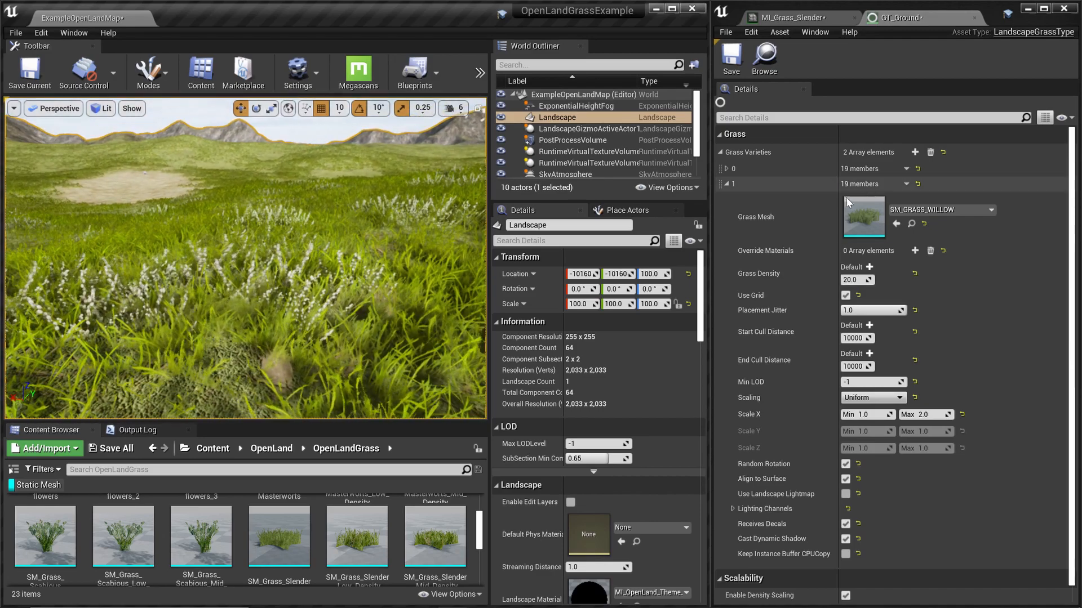
click(908, 183)
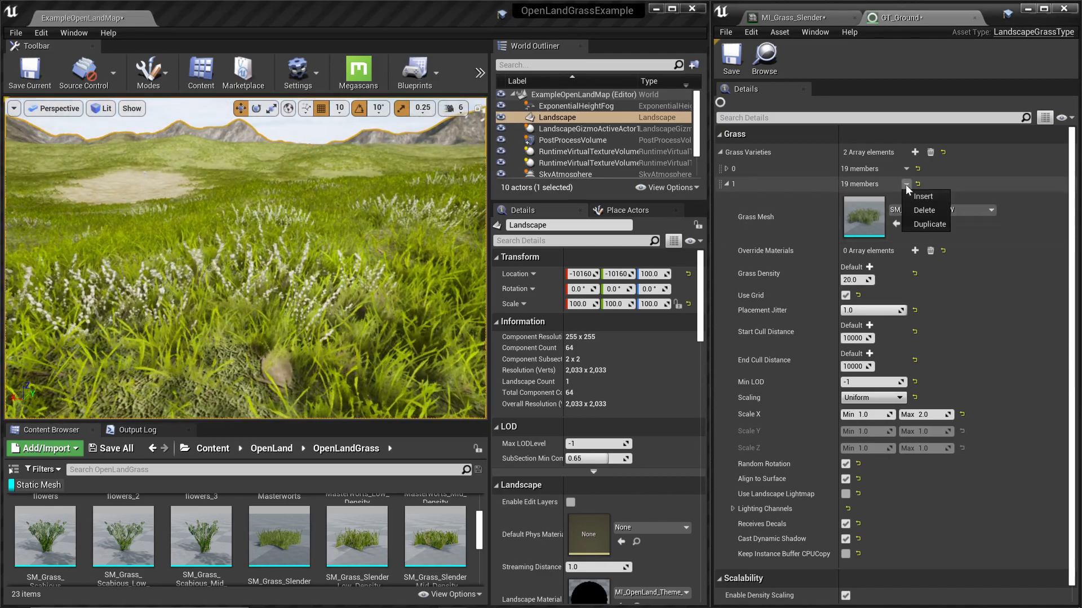
- Duplicate the willow variety and set the copy's Grass Mesh to SM_Grass_Scabious
click(929, 223)
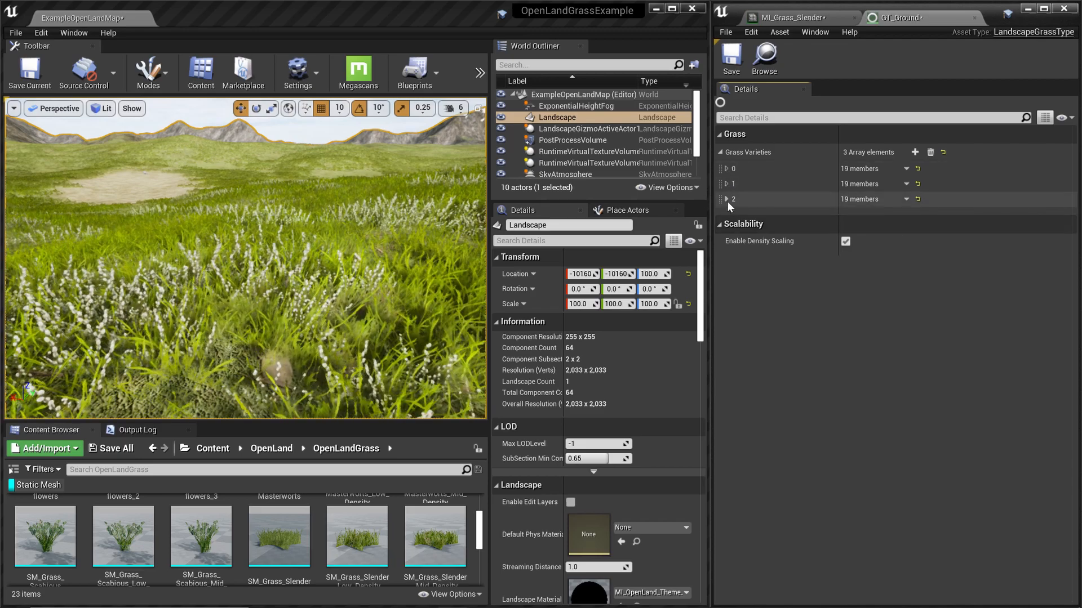
click(724, 198)
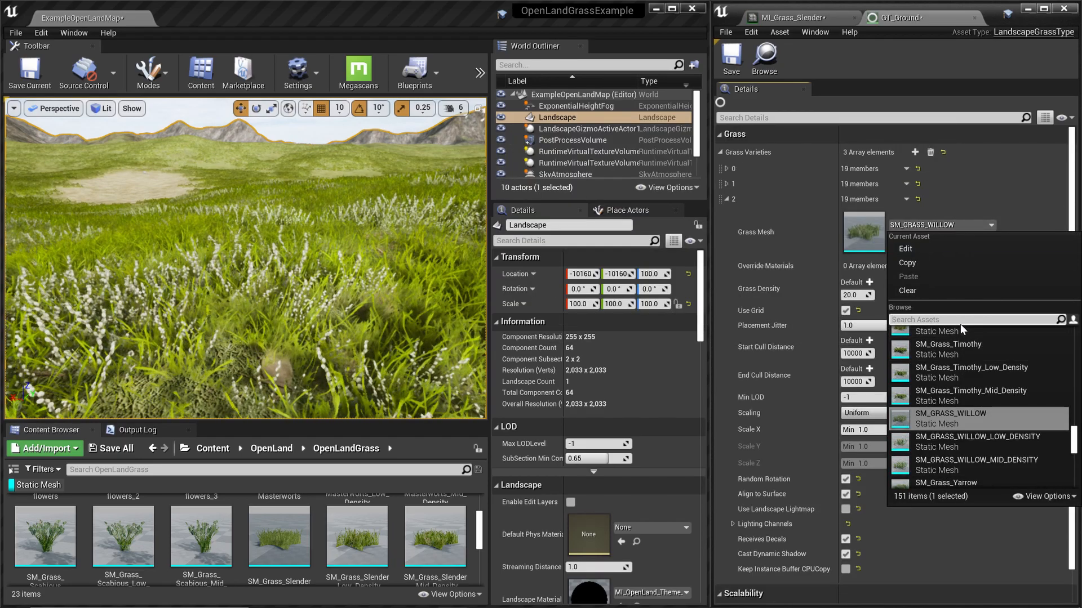
text(Scal)
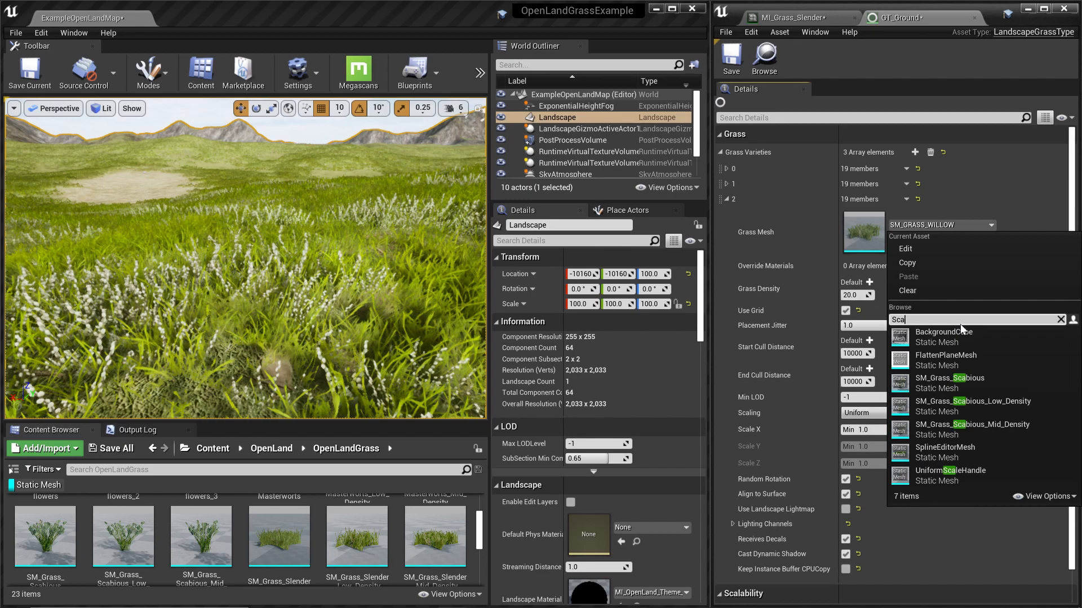
click(950, 382)
text(0.5)
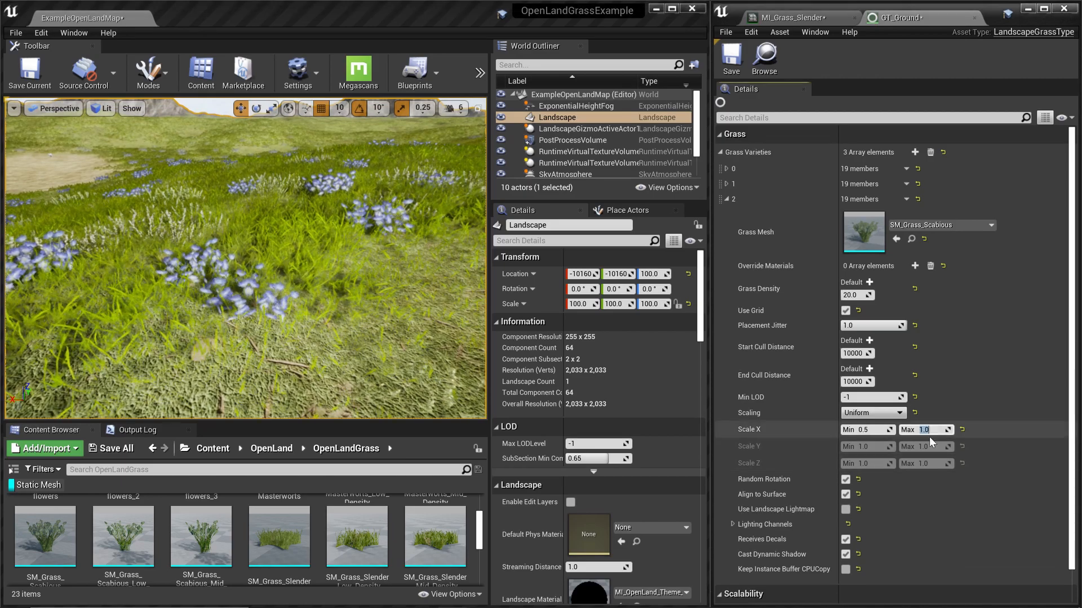
- Set the scabious variety's max scale to 0.75 and Grass Density to 5.0, then add a fourth element
text(0.75)
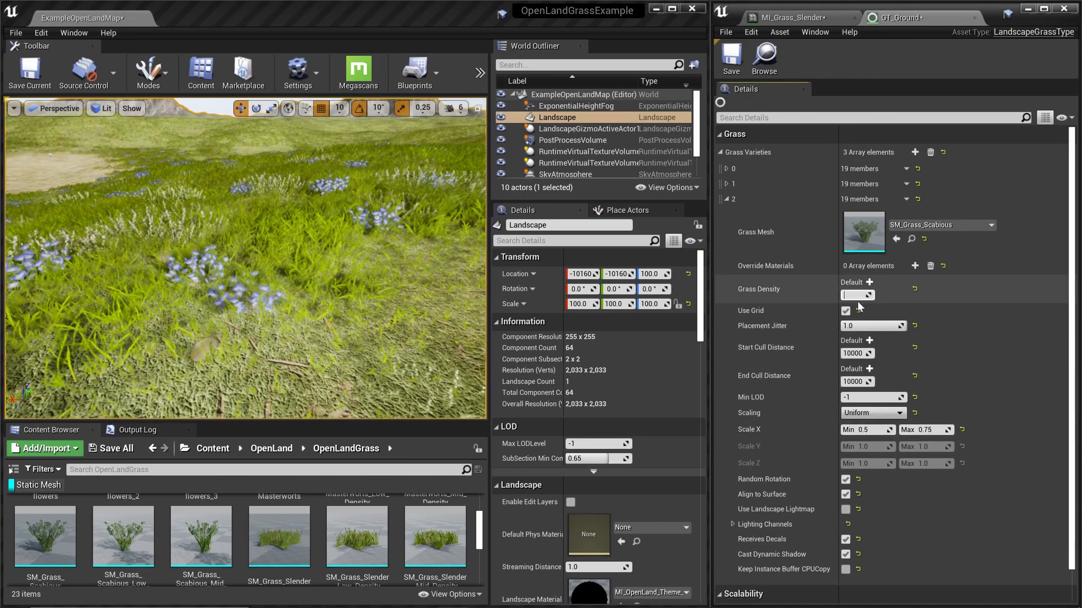
text(5.0)
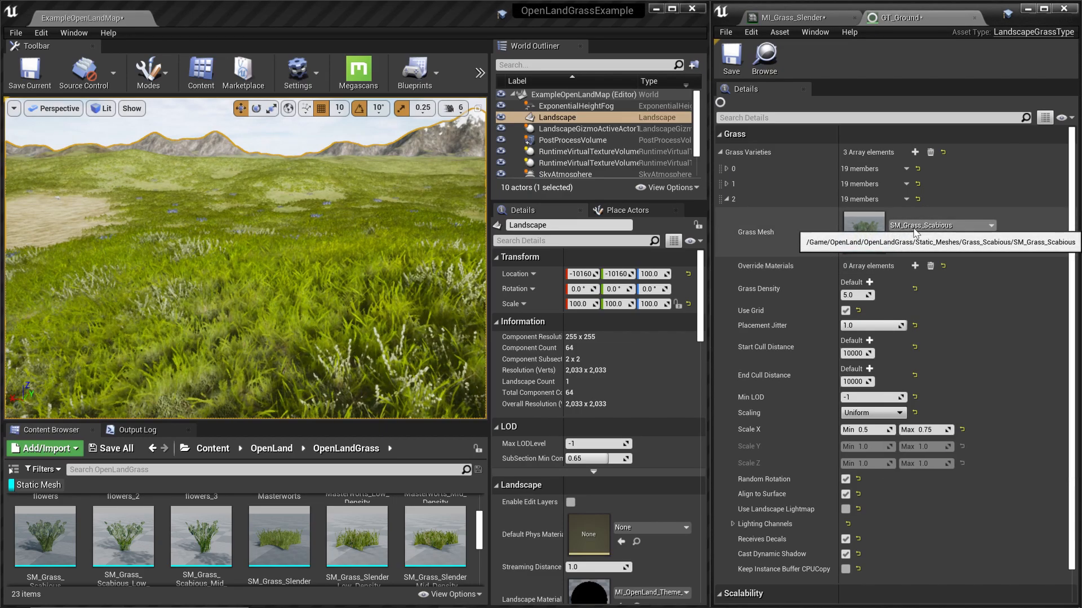
click(915, 152)
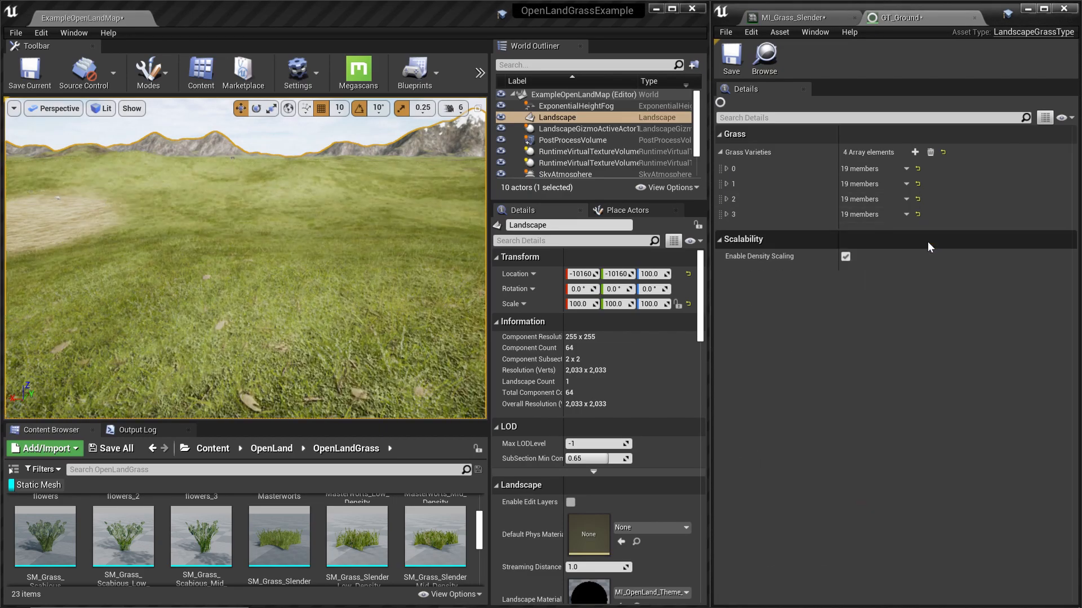